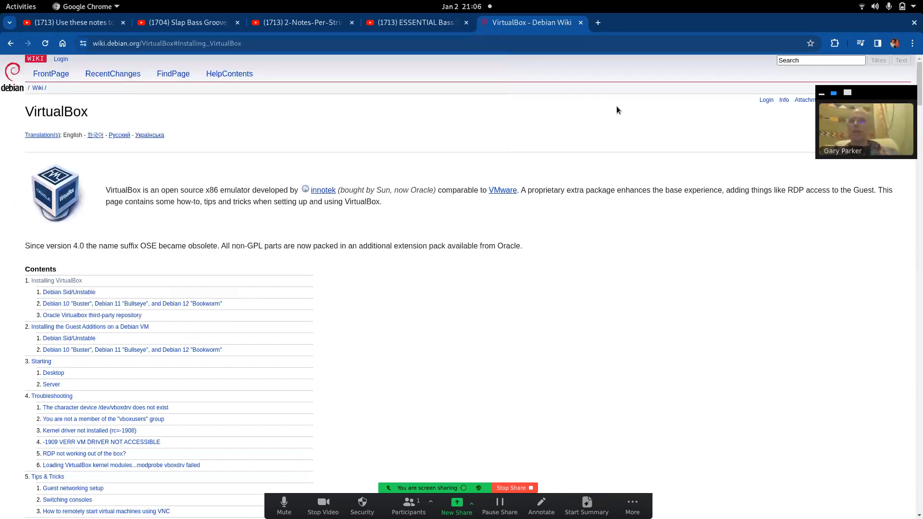
mouse_move(435, 221)
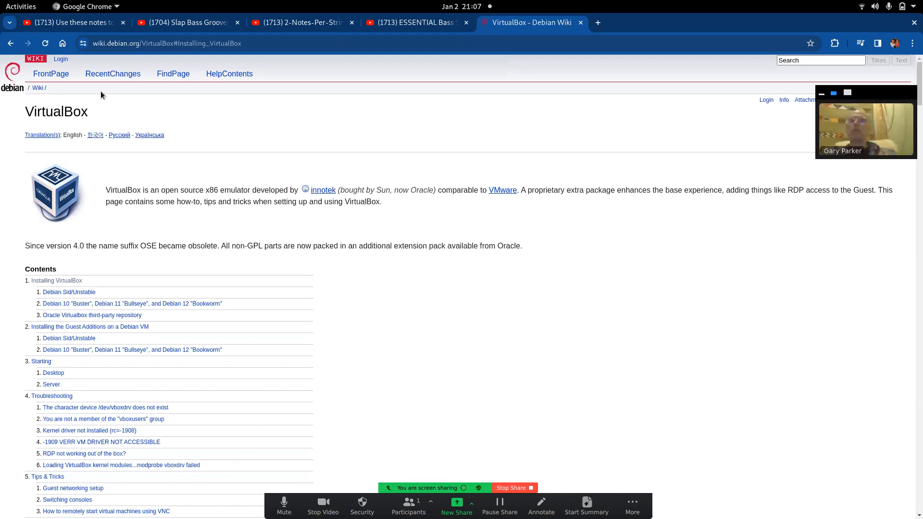
mouse_move(58, 138)
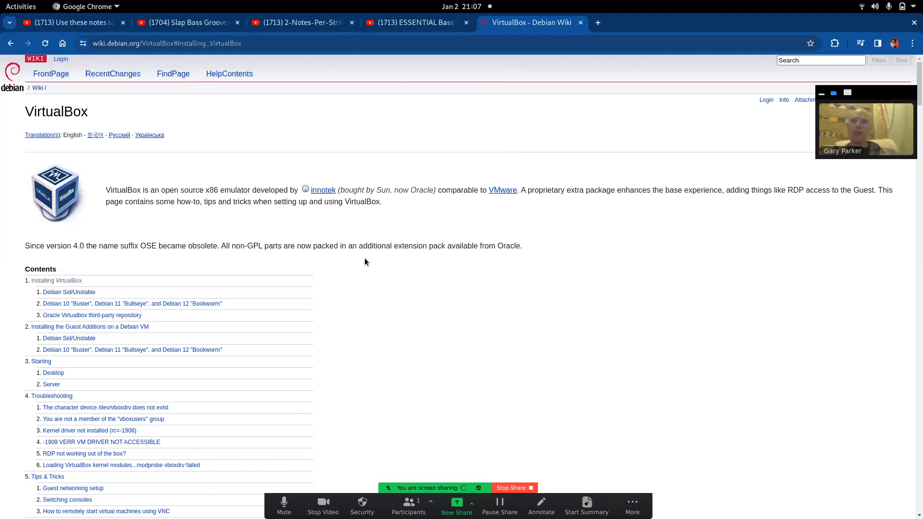
mouse_move(181, 301)
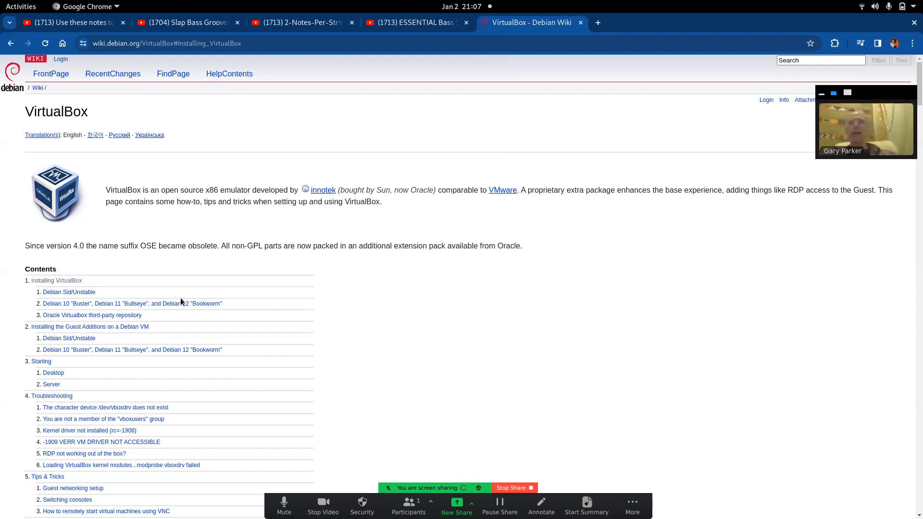
mouse_move(112, 74)
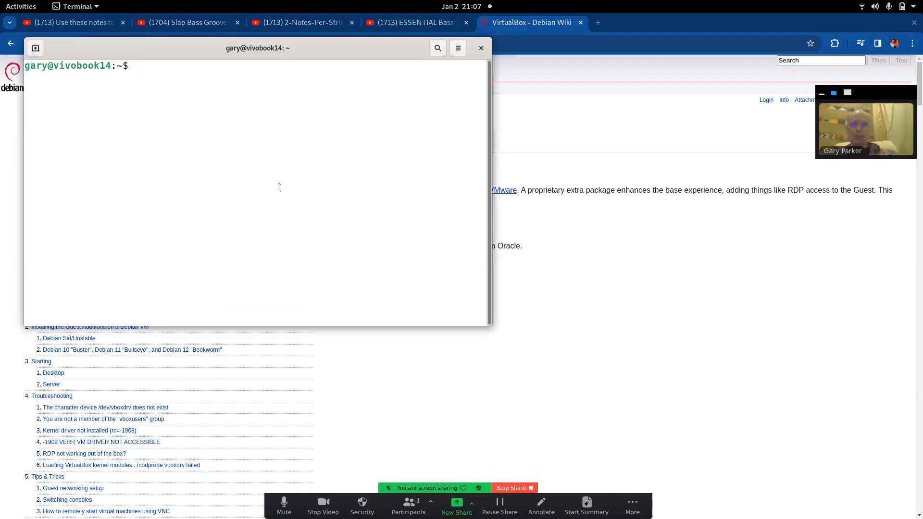
Refresh the package lists with 'sudo apt update'
text(sudo)
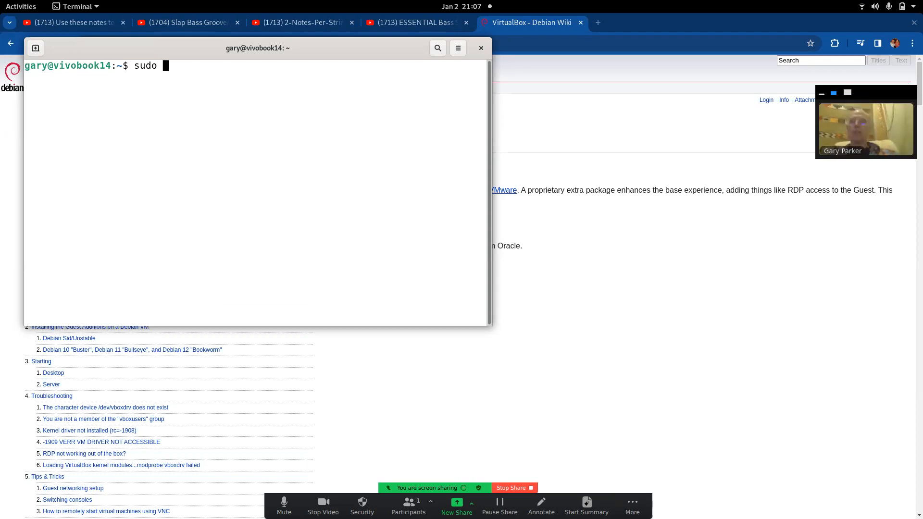
text(apt upoda)
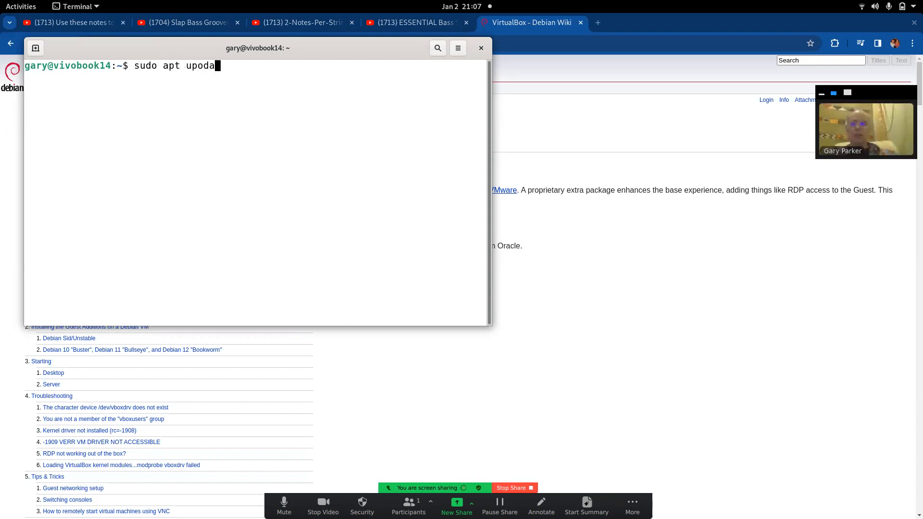
text(te)
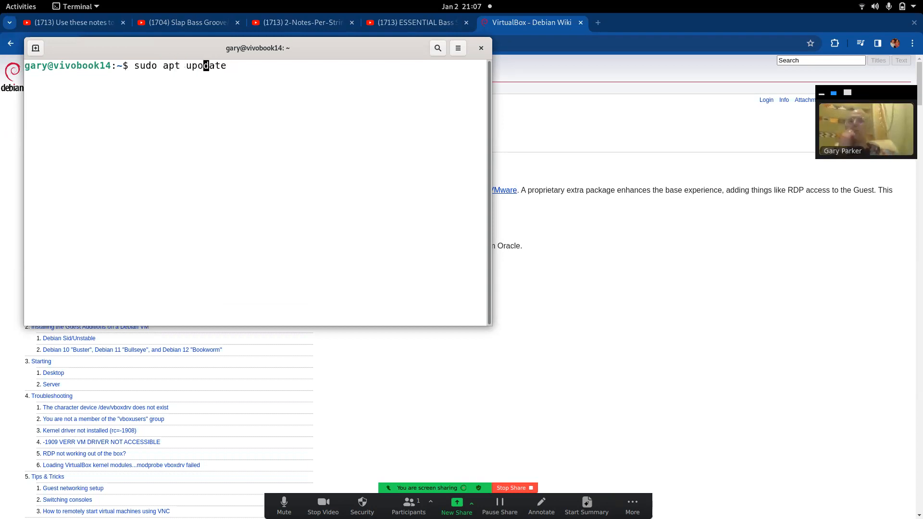
key(Return)
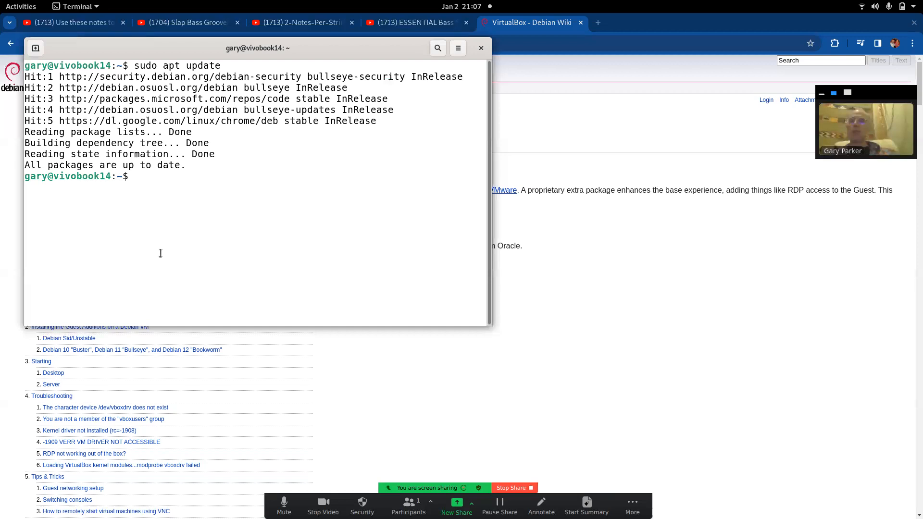
Search the repositories for VirtualBox packages with 'sudo apt search virtualbox'
text(sudo apt update)
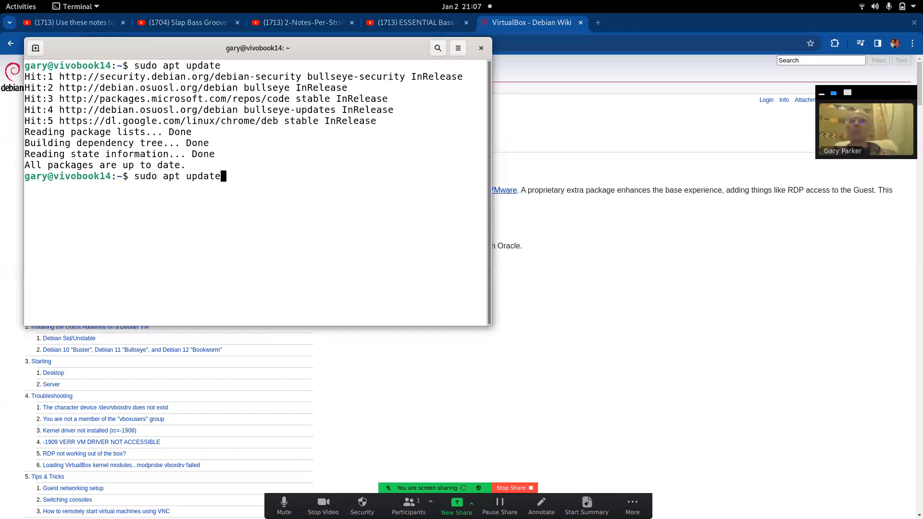
key(BackSpace)
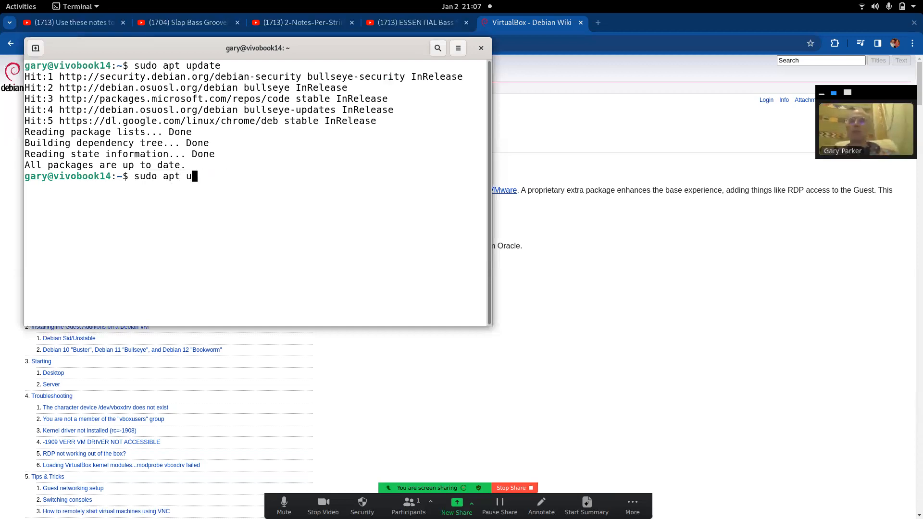
text(install)
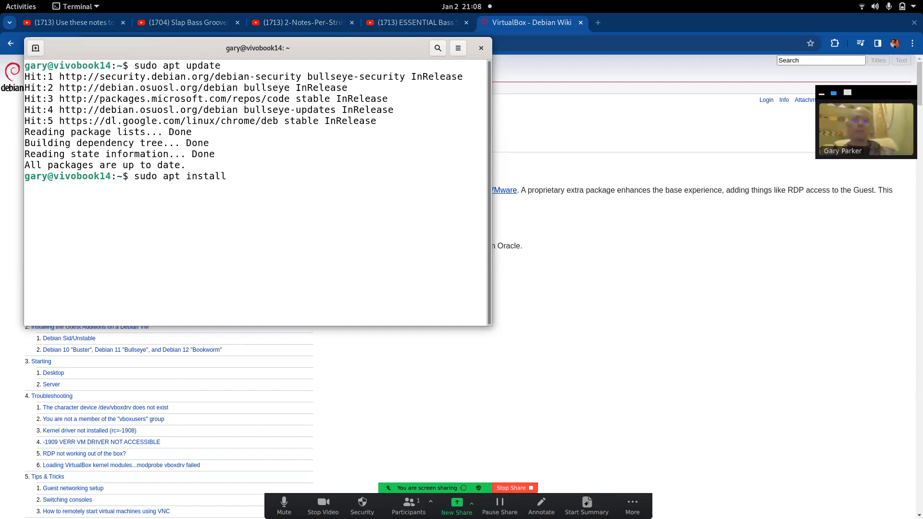
key(BackSpace)
text(e)
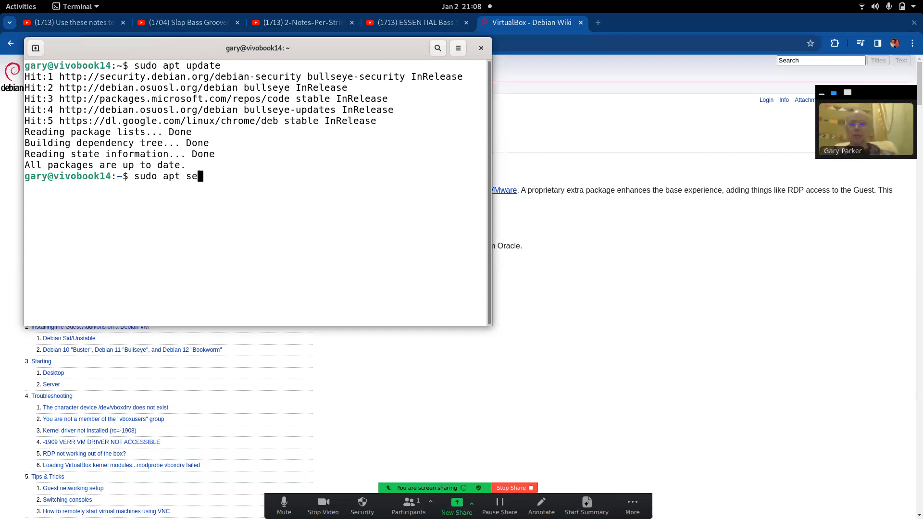
text(arch)
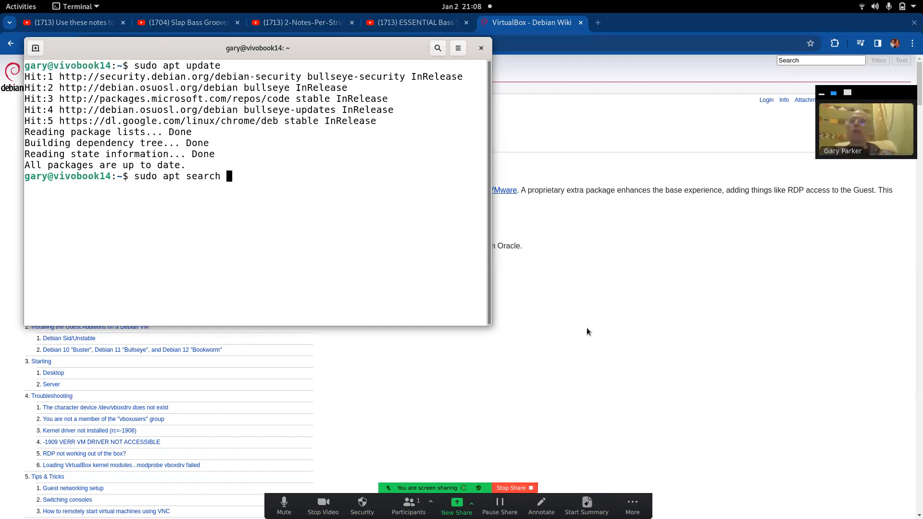
text(v)
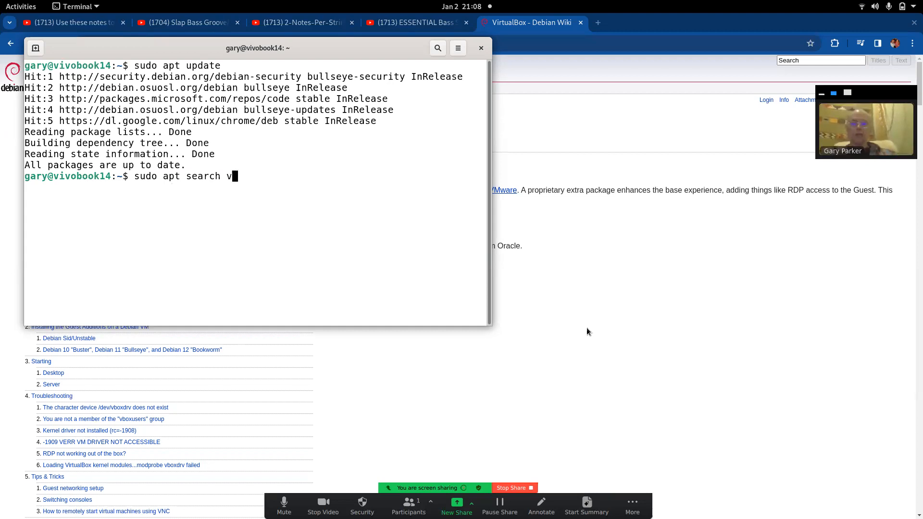
text(irtualbo)
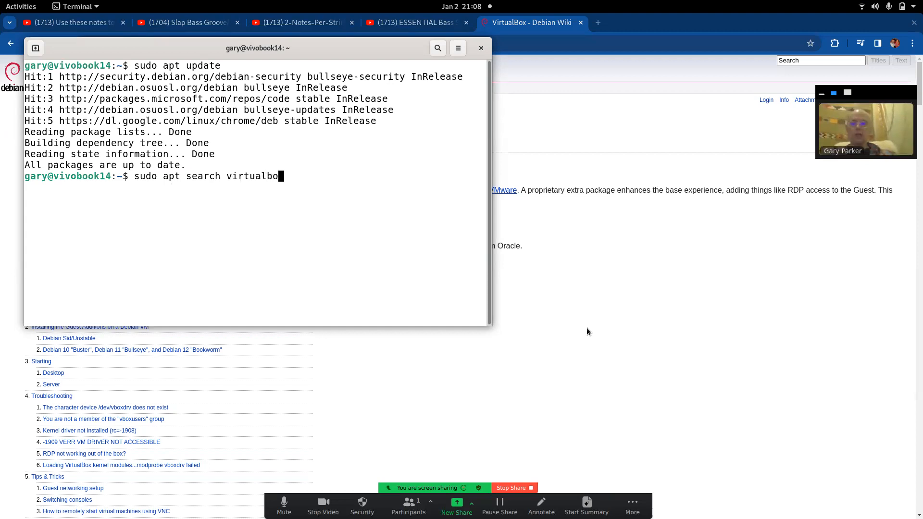
key(Return)
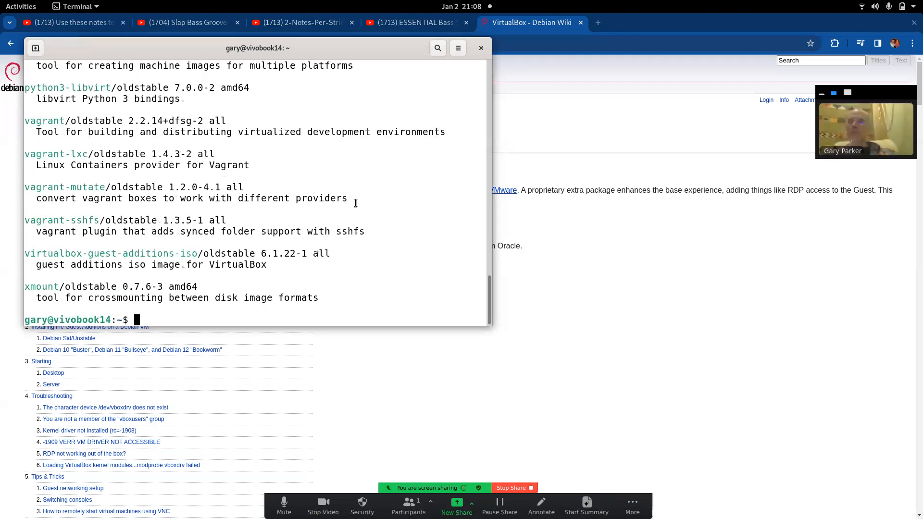
Scroll up and down through the apt search output listing VirtualBox packages
scroll(up, 3)
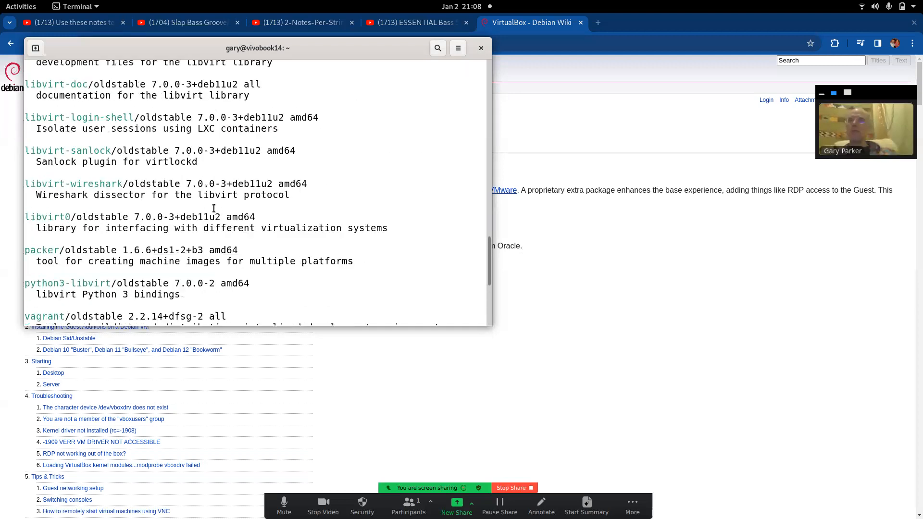
scroll(up, 3)
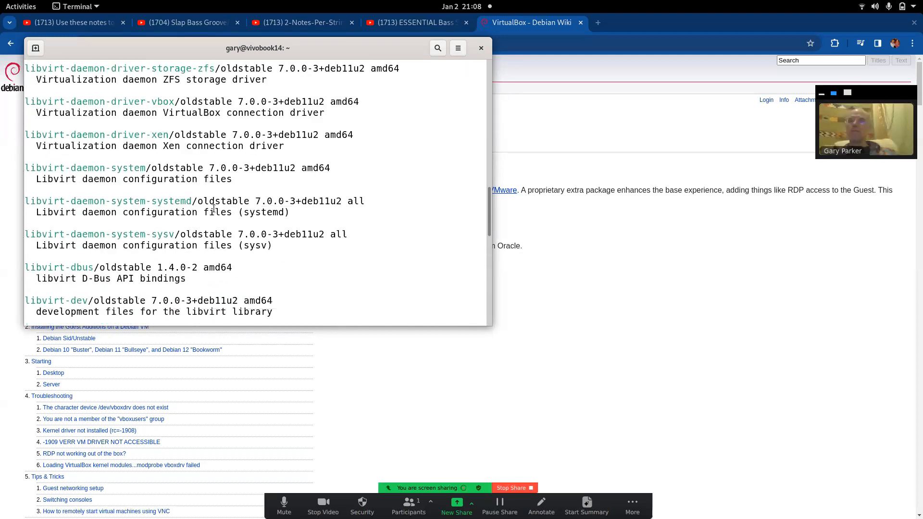
scroll(up, 3)
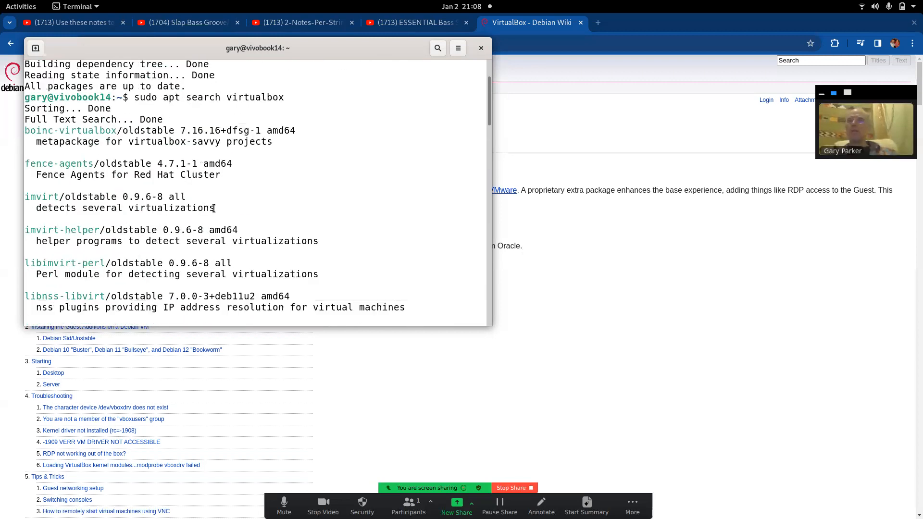
scroll(up, 3)
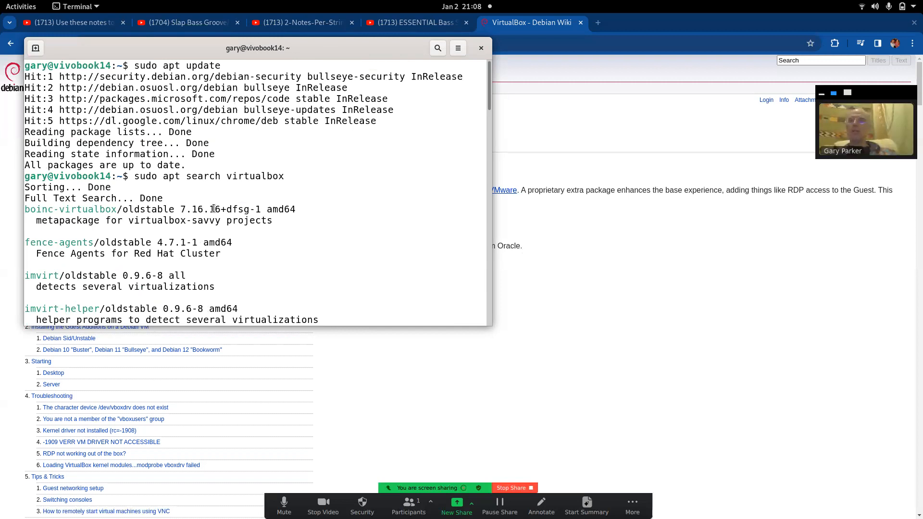
scroll(down, 3)
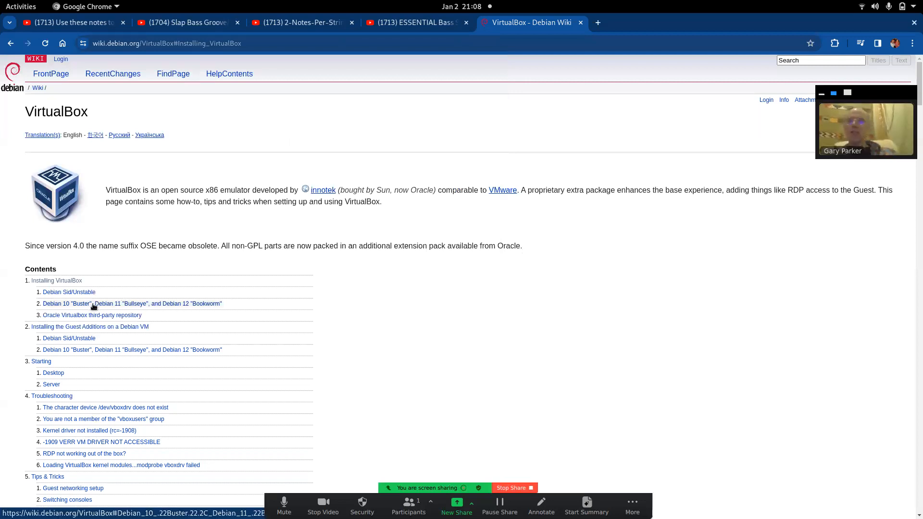
Jump to the wiki's Debian 10 Buster, 11 Bullseye, and 12 Bookworm install section
click(132, 303)
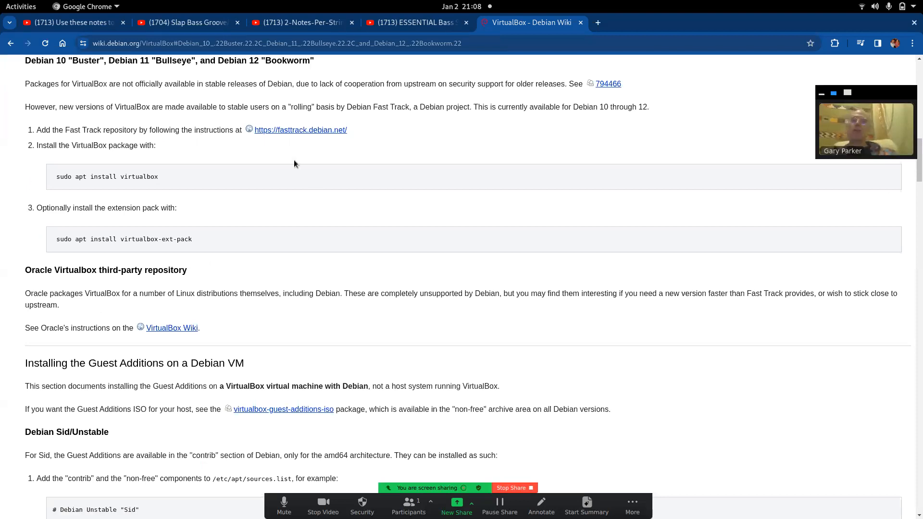
mouse_move(279, 212)
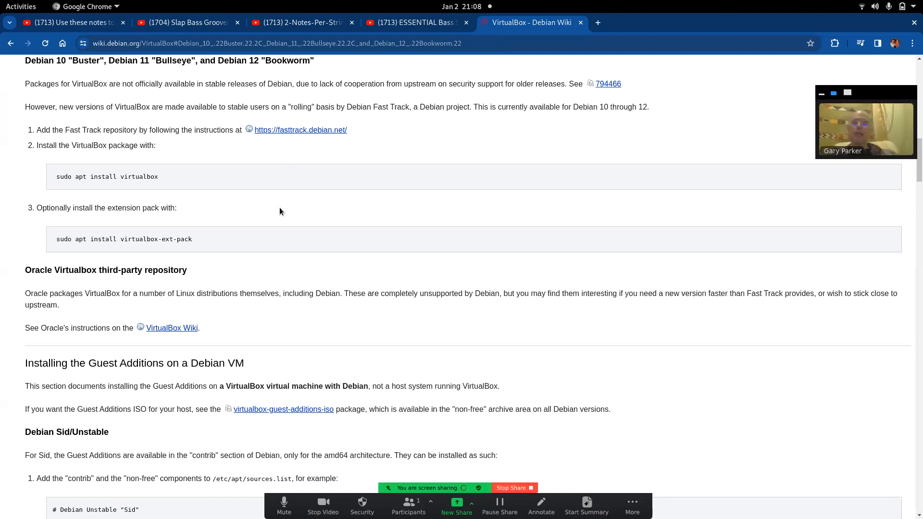
mouse_move(156, 140)
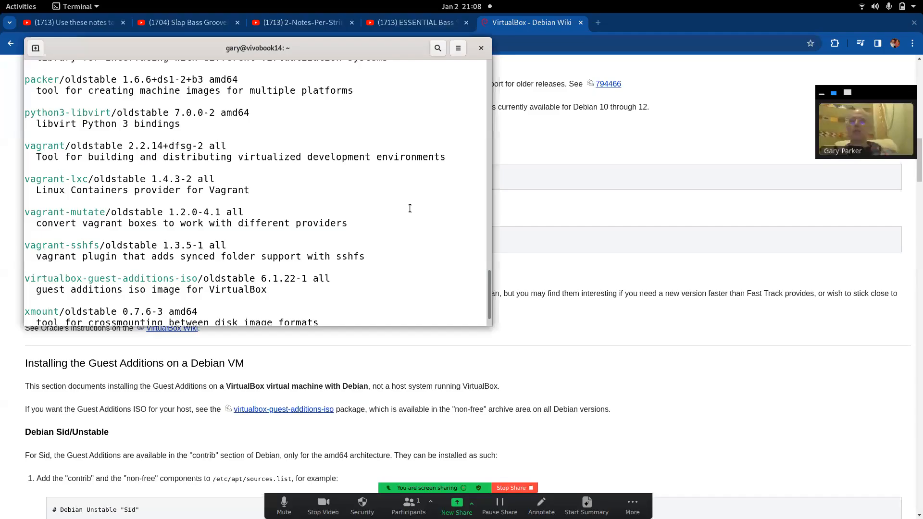
List the contents of /etc and then /etc/apt
scroll(down, 3)
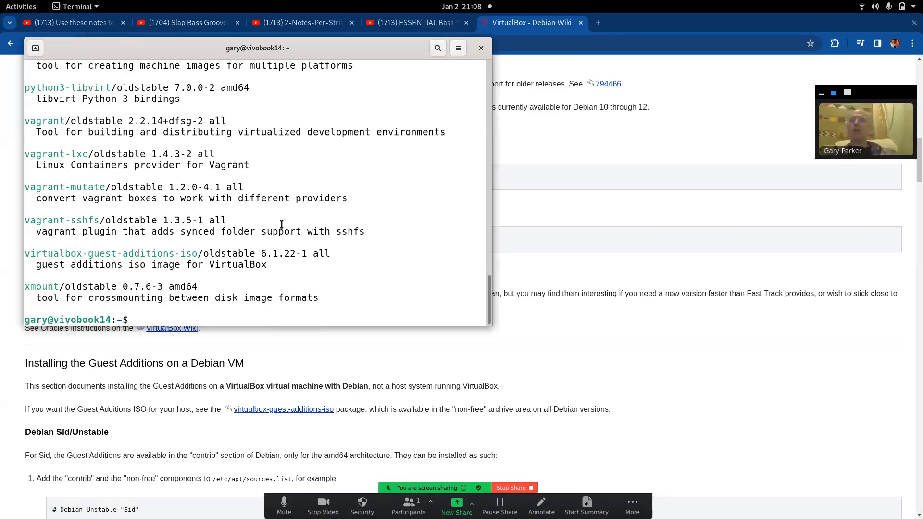
text(ls)
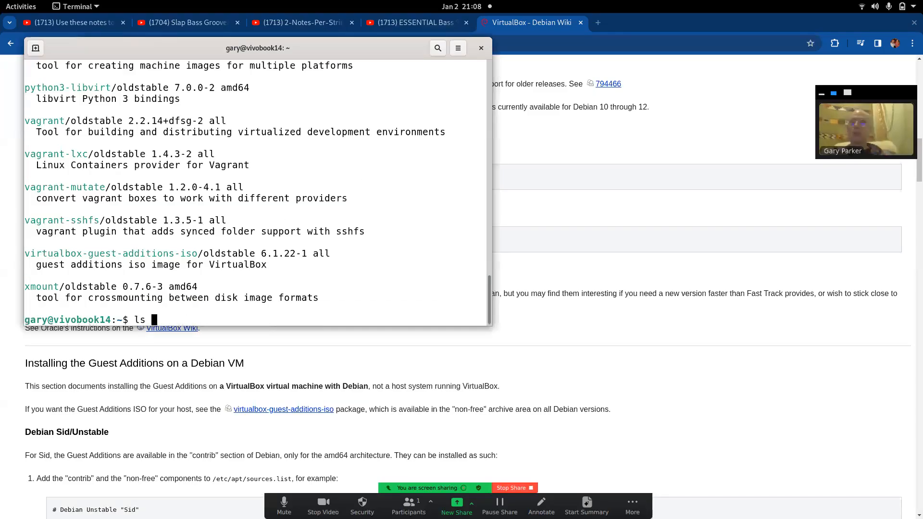
text(/et)
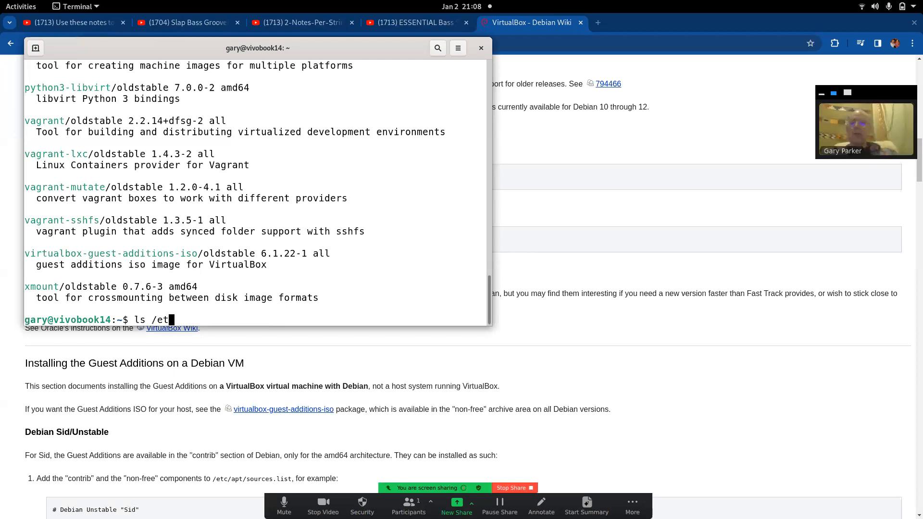
text(c/)
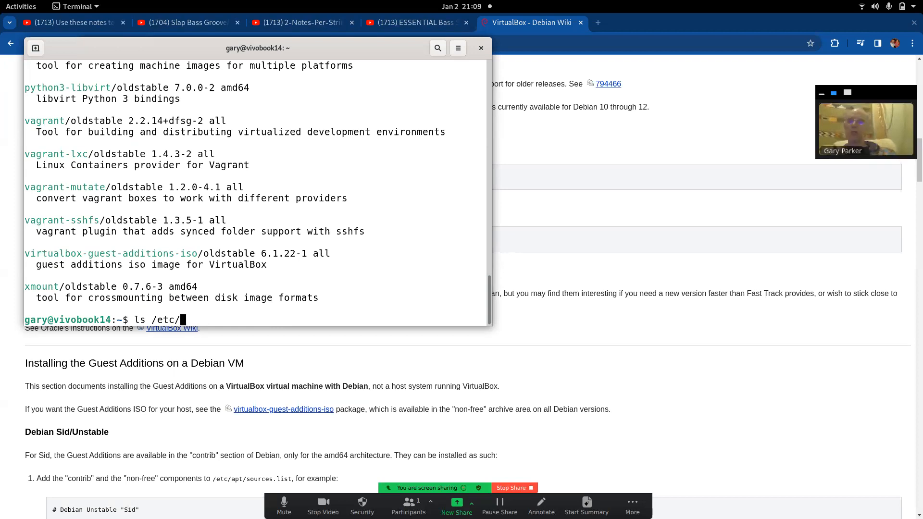
key(Return)
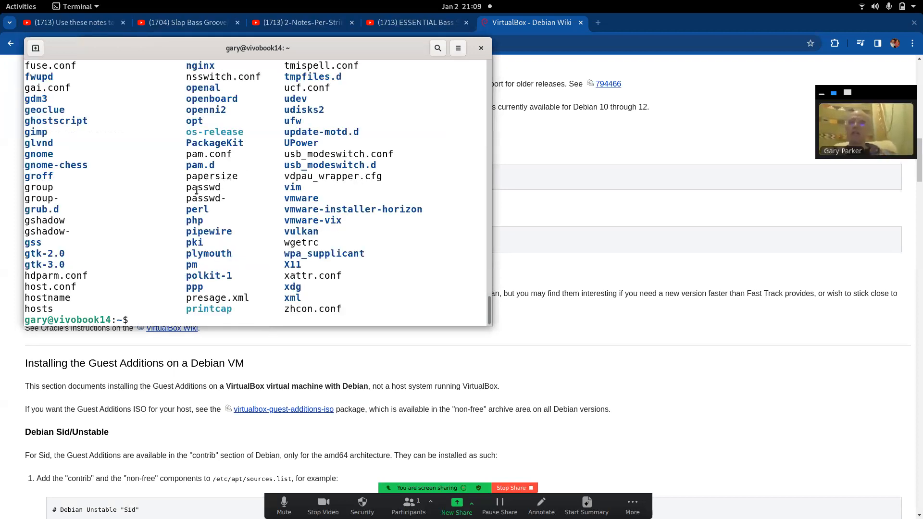
scroll(up, 3)
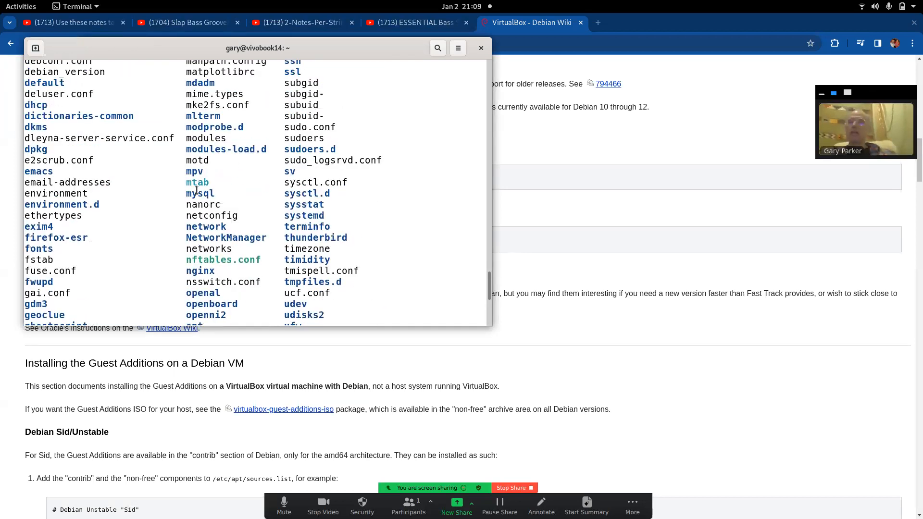
scroll(up, 3)
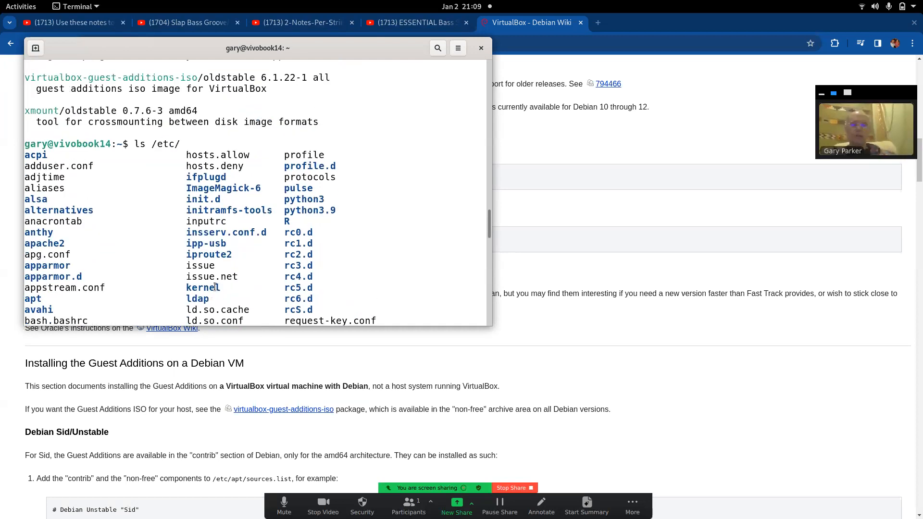
scroll(down, 3)
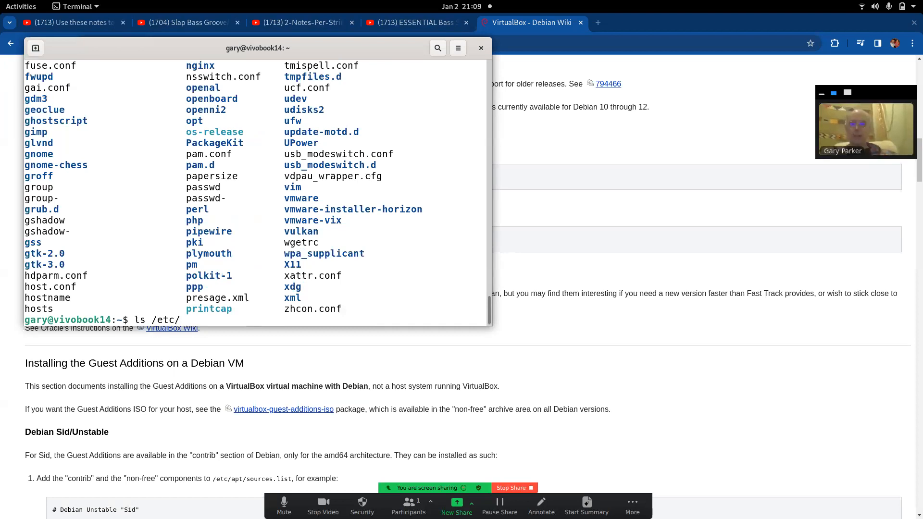
text(ap)
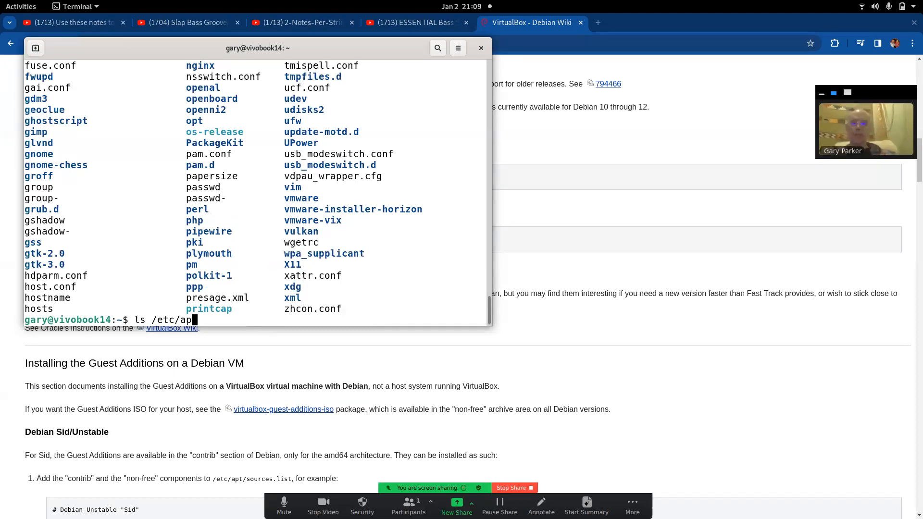
text(t/)
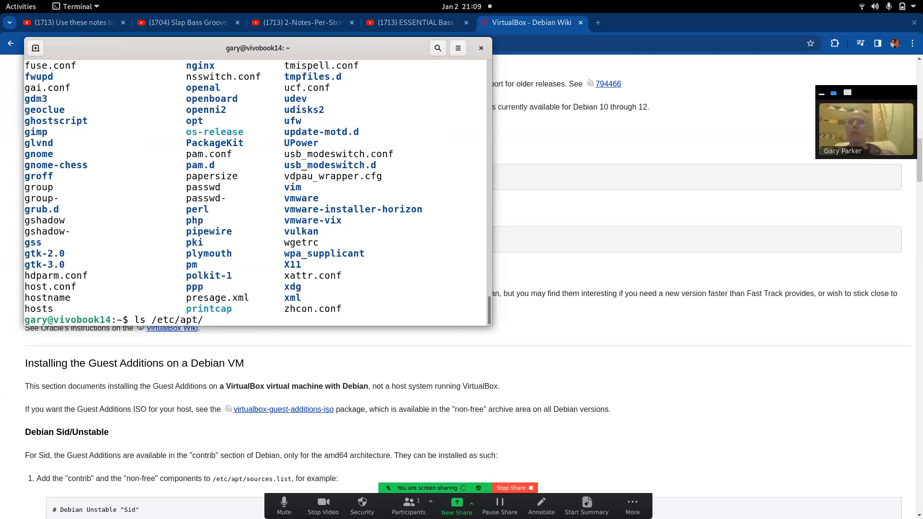
key(Return)
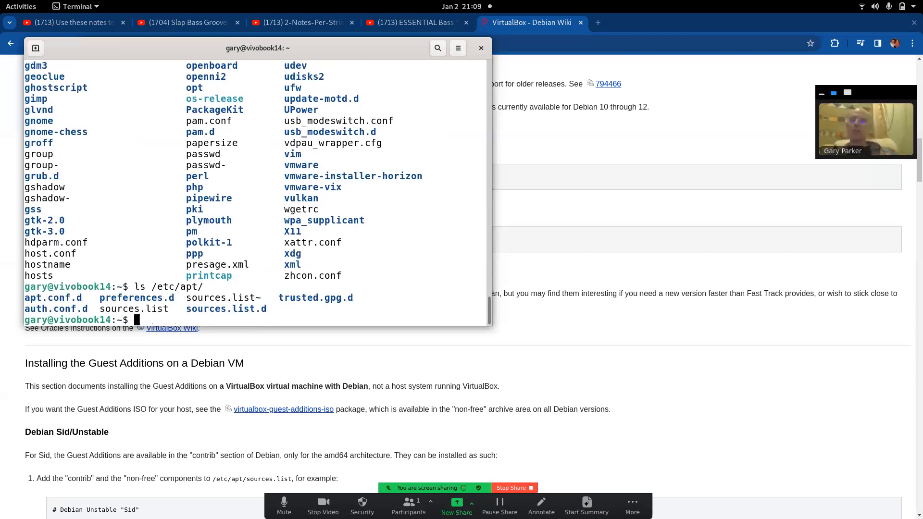
Confirm /etc/apt/sources.list exists and prepare 'less /etc/apt/sources.list' at the prompt
text(ls /etc/apt/)
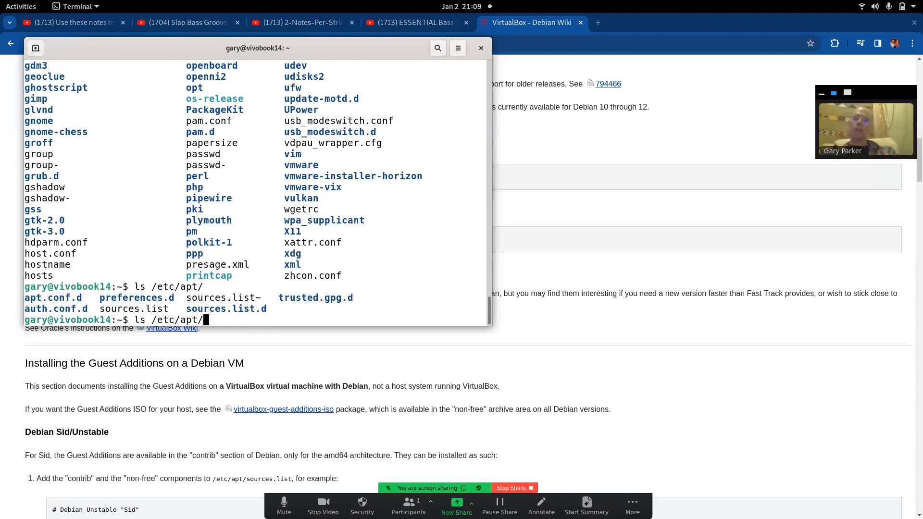
text(sources.list)
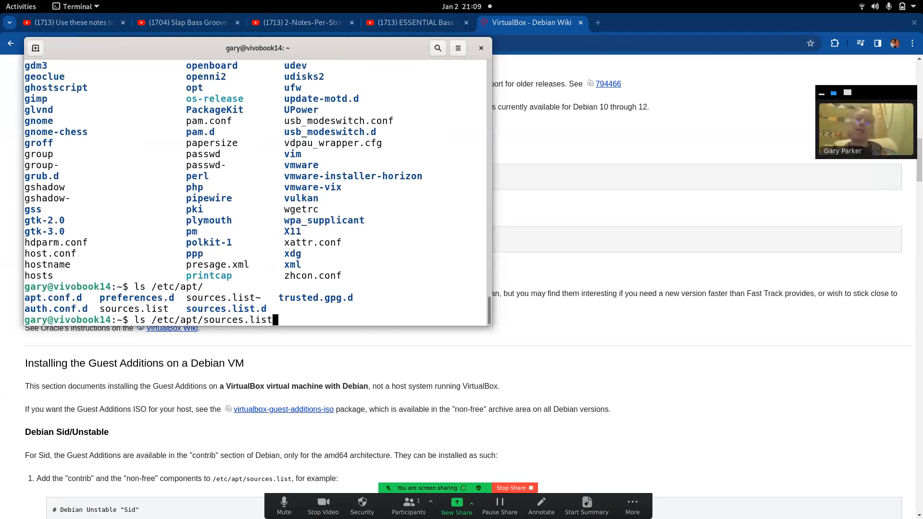
key(Return)
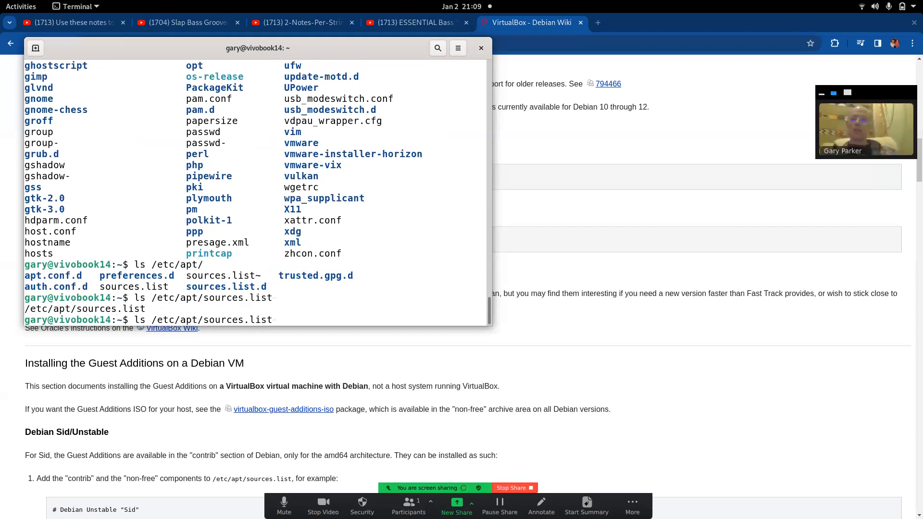
text(less /etc/apt/sources.list)
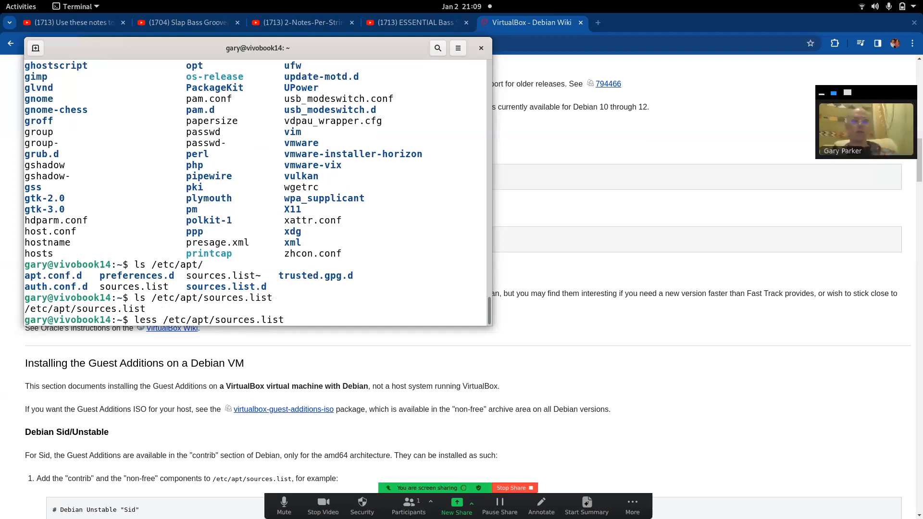
Page through /etc/apt/sources.list with less to read its bullseye repository lines
key(Return)
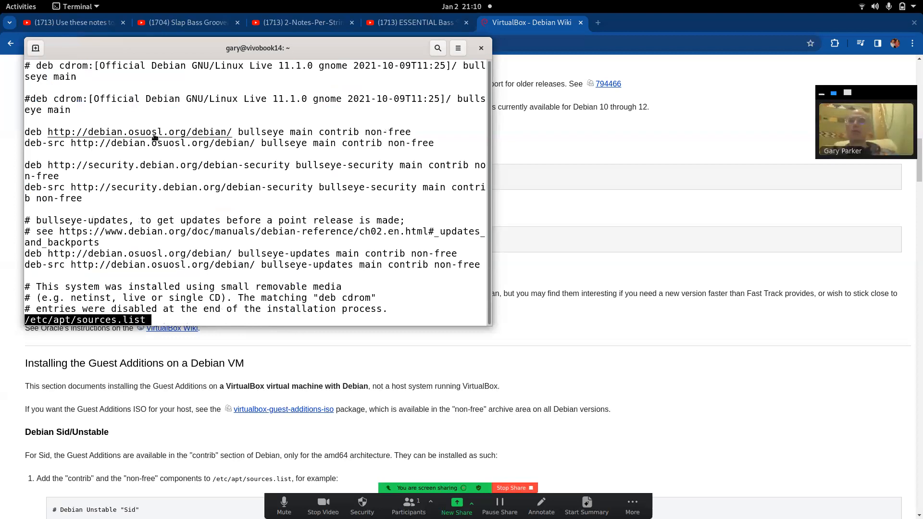
mouse_move(150, 167)
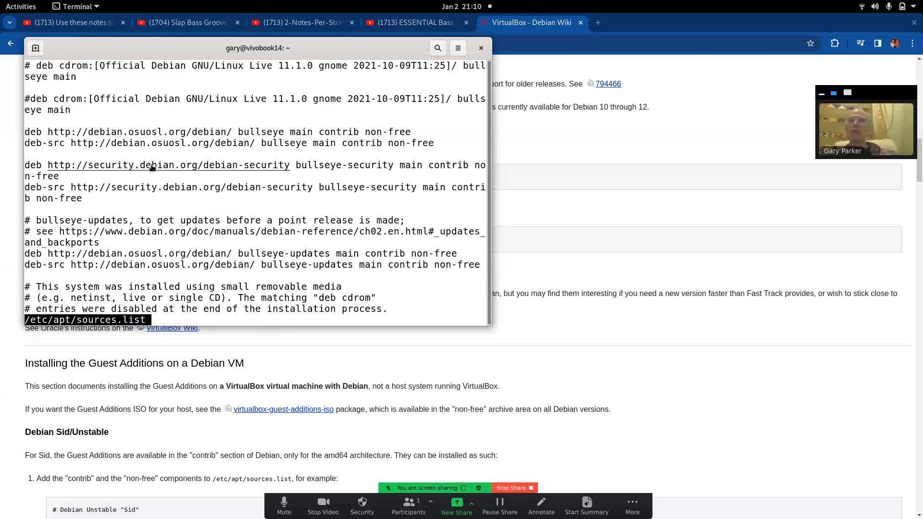
mouse_move(181, 173)
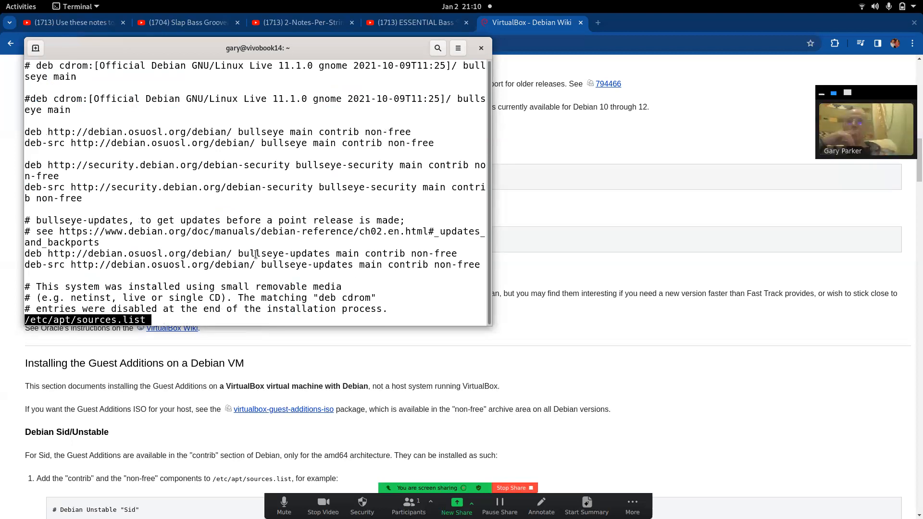
mouse_move(181, 253)
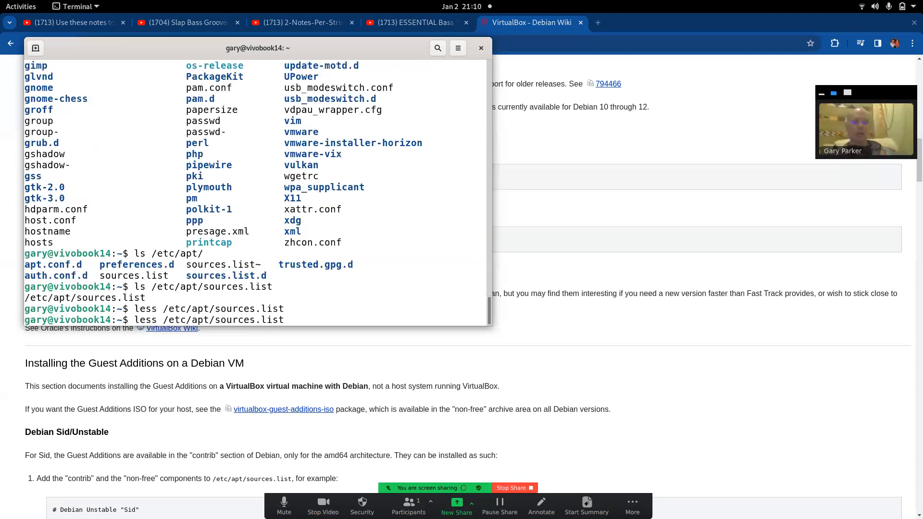
Try viewing /etc/apt/sources.list.d/ with less, finding it is a directory
text(.d/)
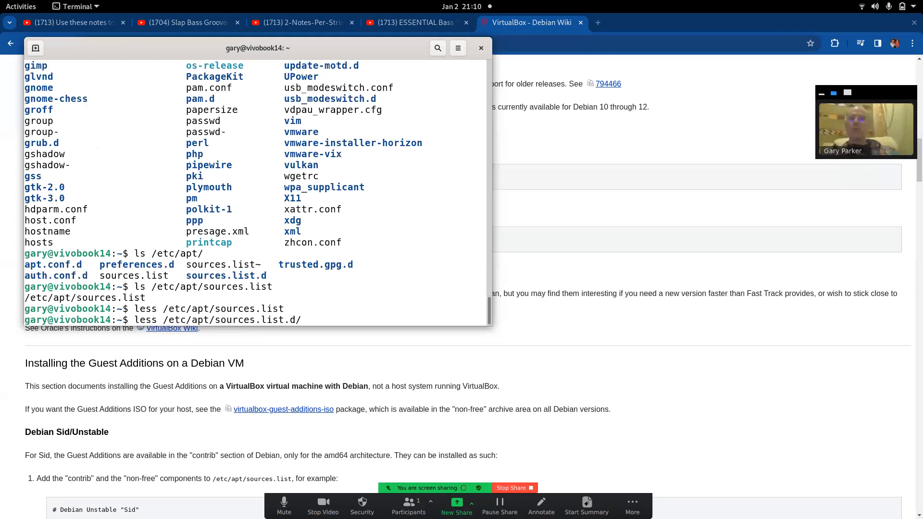
key(Return)
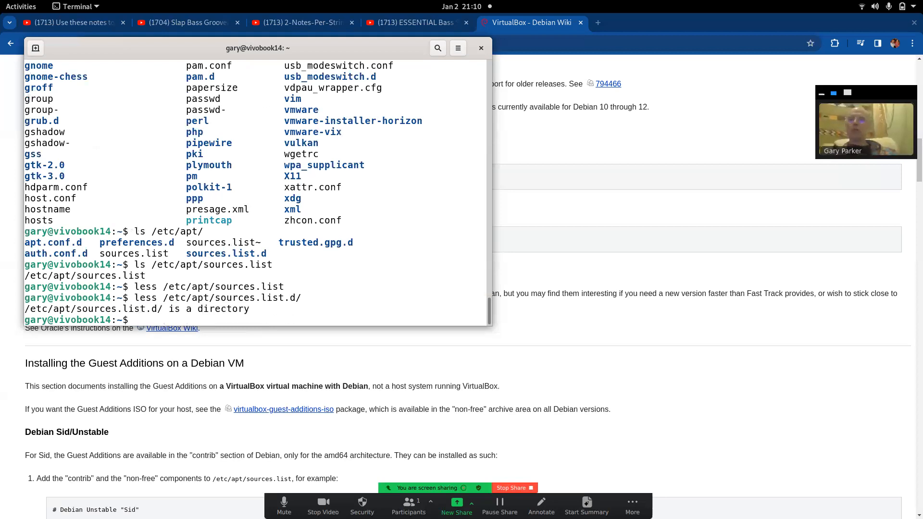
text(less /etc/apt/sources.list.d/)
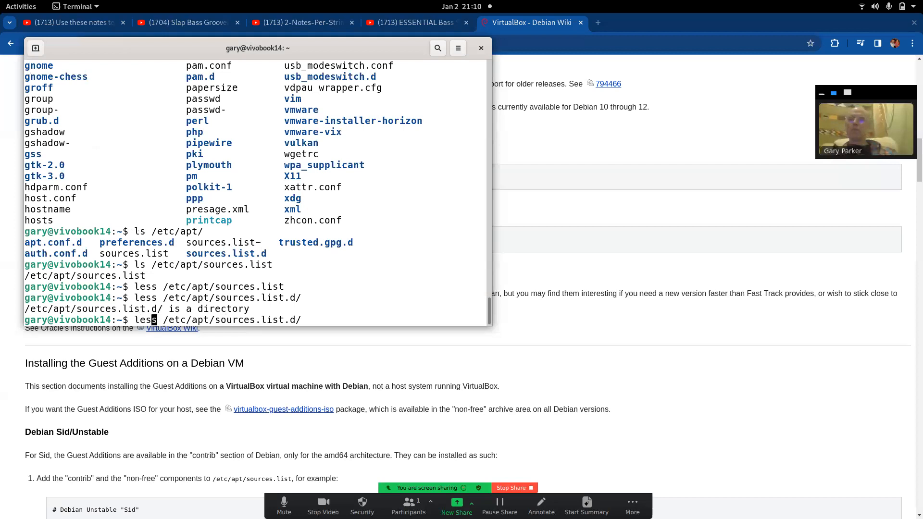
key(Return)
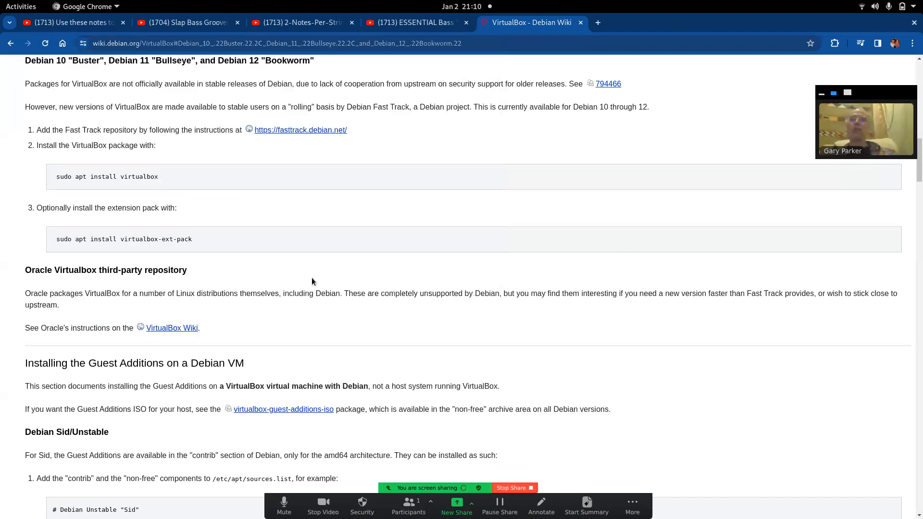
mouse_move(323, 137)
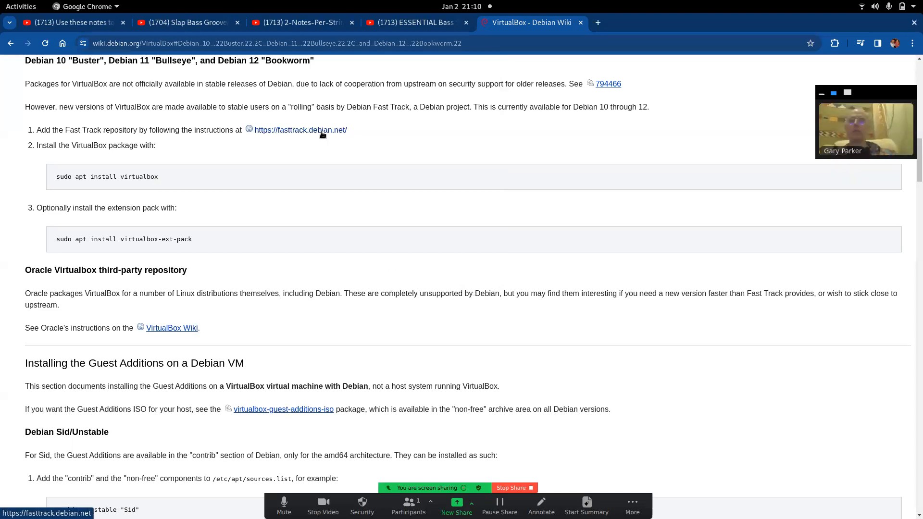
Follow the fasttrack.debian.net link from the Debian Wiki VirtualBox page
click(300, 130)
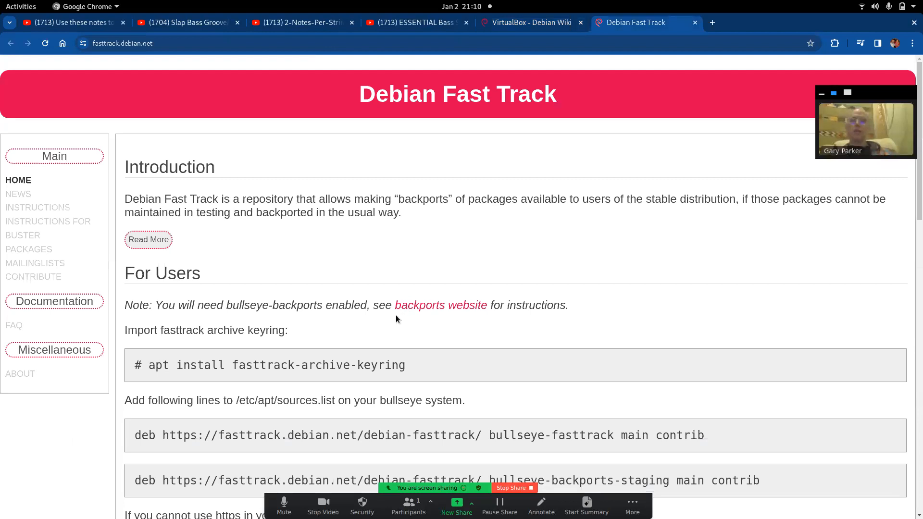
mouse_move(617, 200)
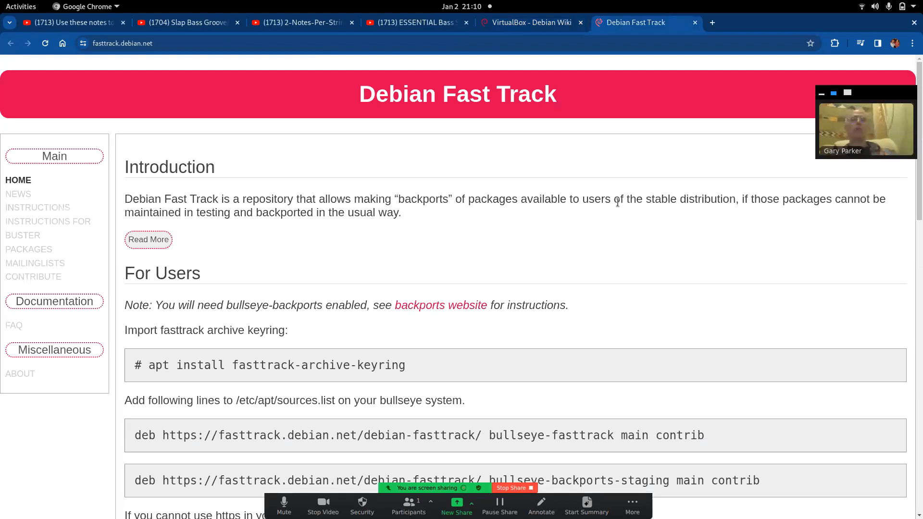
click(530, 23)
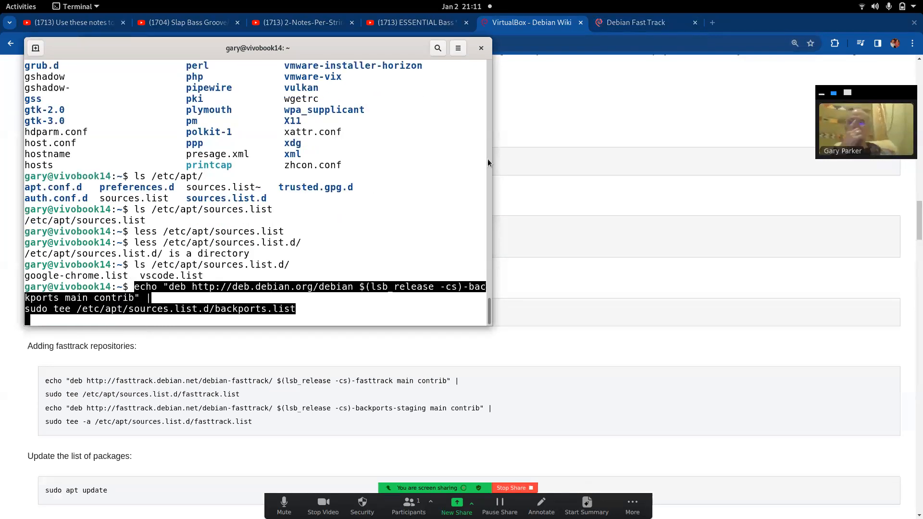
mouse_move(449, 182)
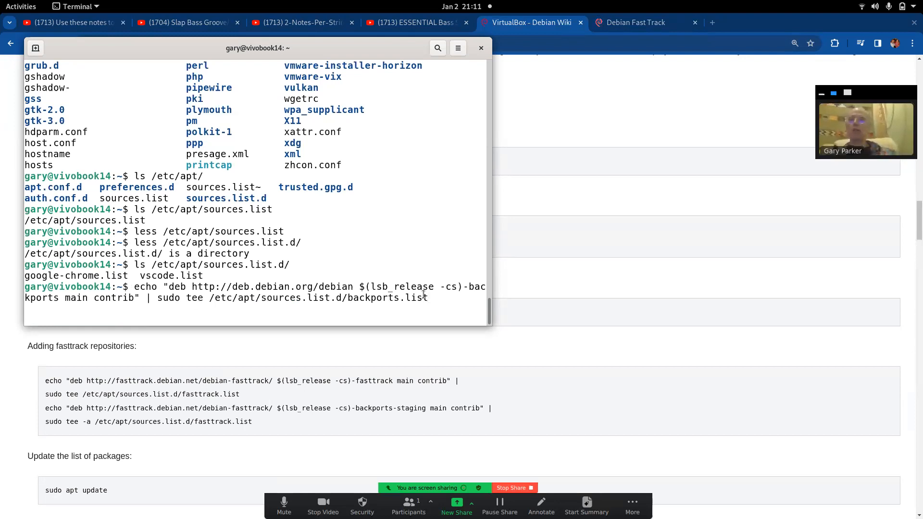
Write the bullseye-backports line to backports.list and list sources.list.d to confirm it
key(Return)
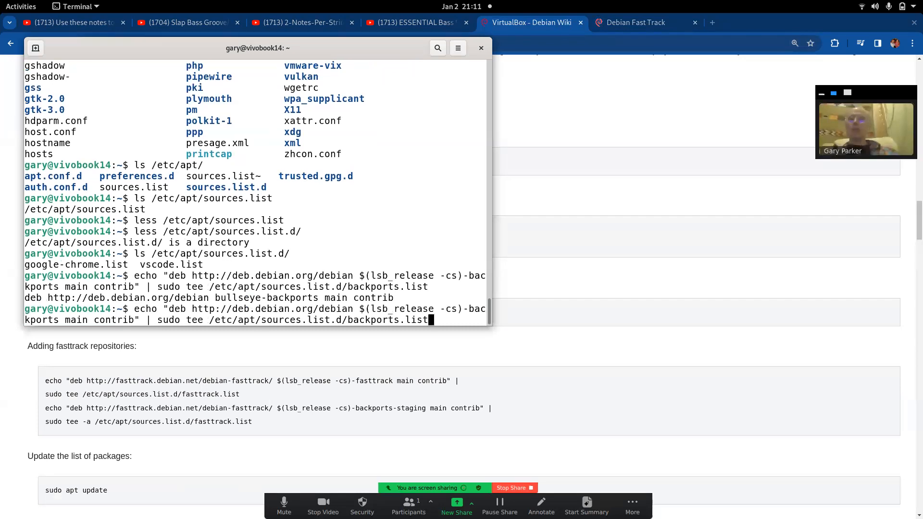
key(Return)
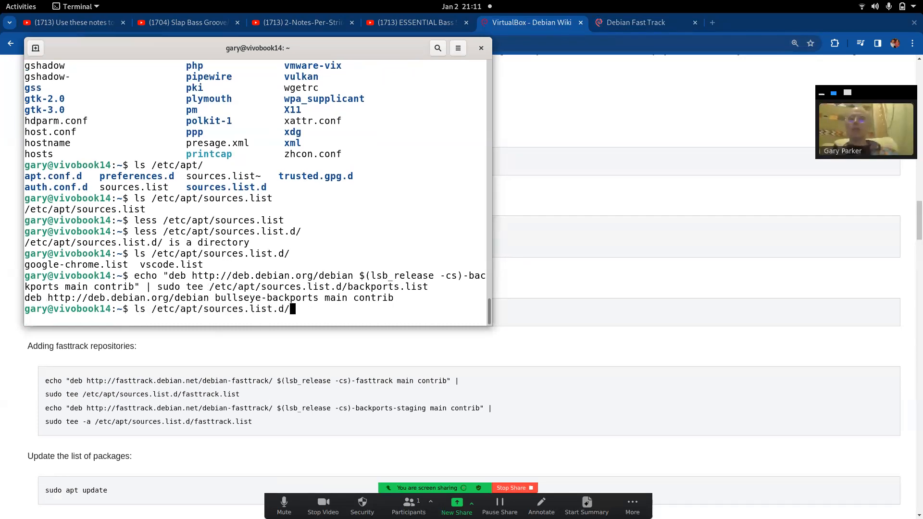
key(Return)
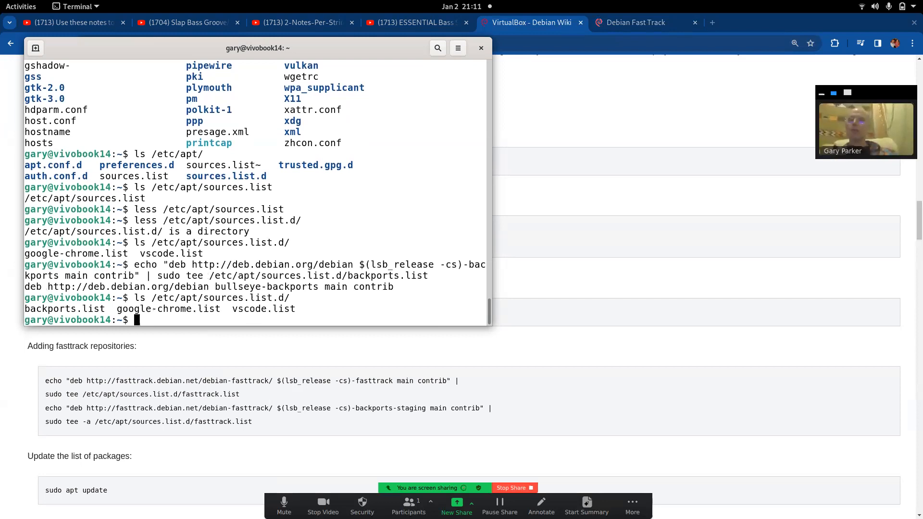
View /etc/apt/sources.list.d/backports.list with less
text(ls /etc/apt/sources.list.d/)
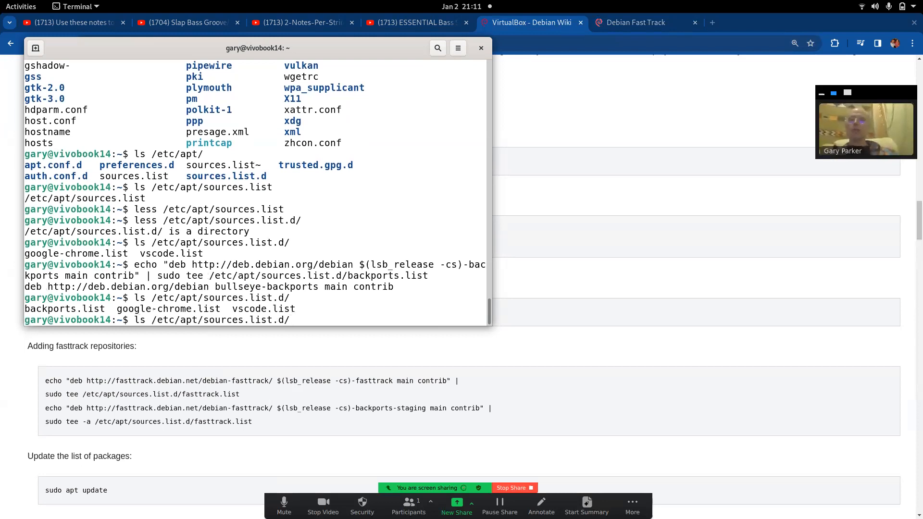
text(b)
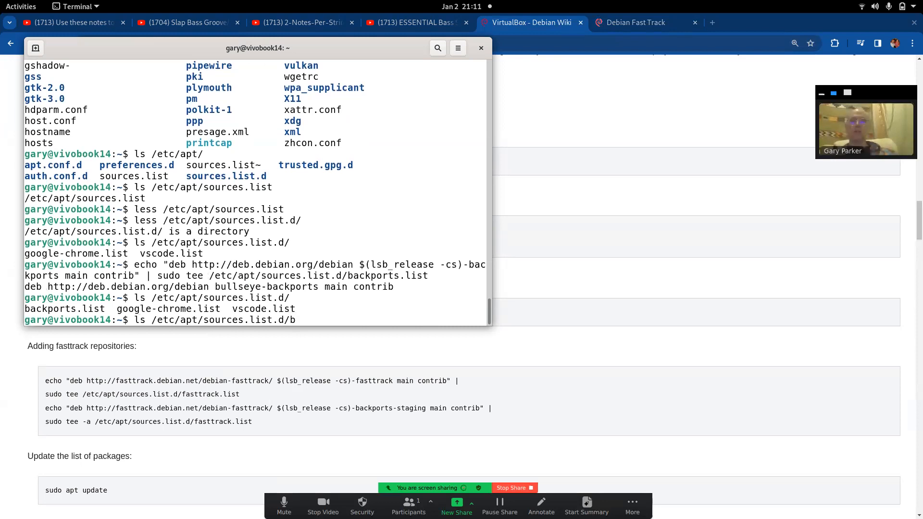
text(ackports.list)
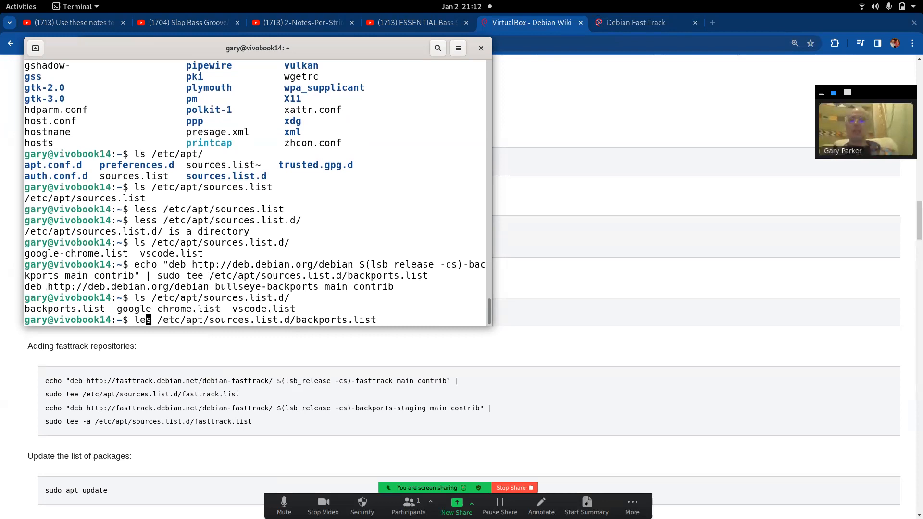
key(Return)
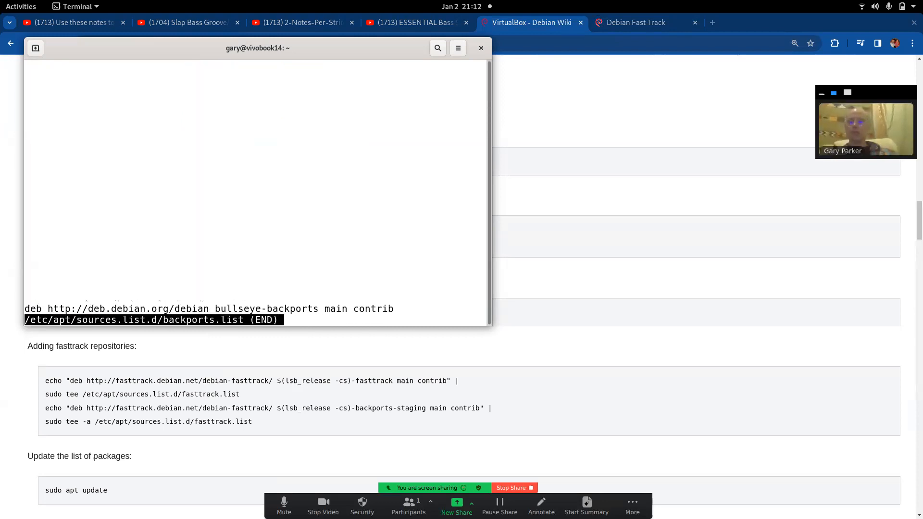
Select the 'sudo apt install fasttrack-archive-keyring' command on the Debian Wiki page
click(481, 48)
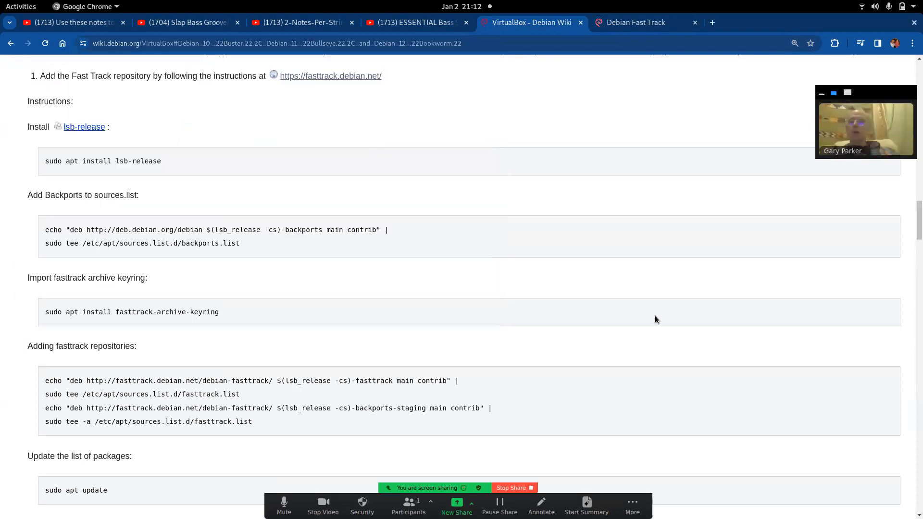
mouse_move(236, 323)
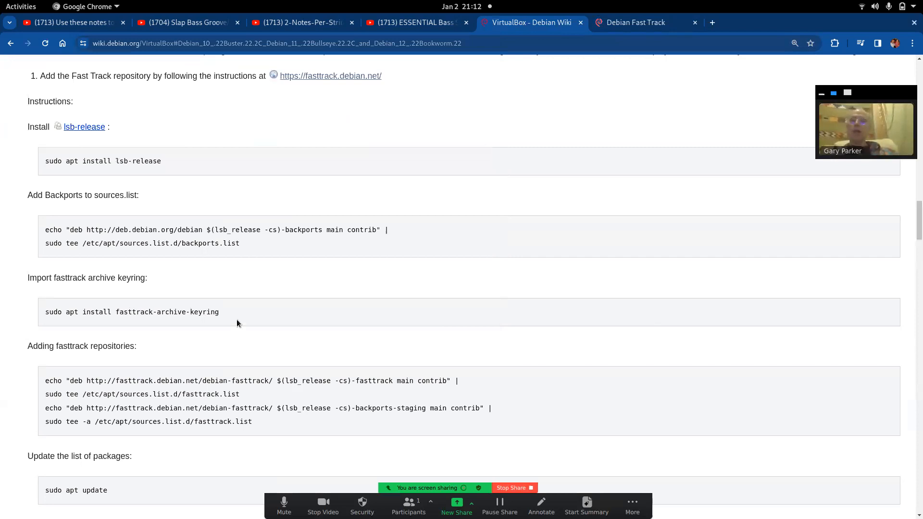
mouse_move(231, 316)
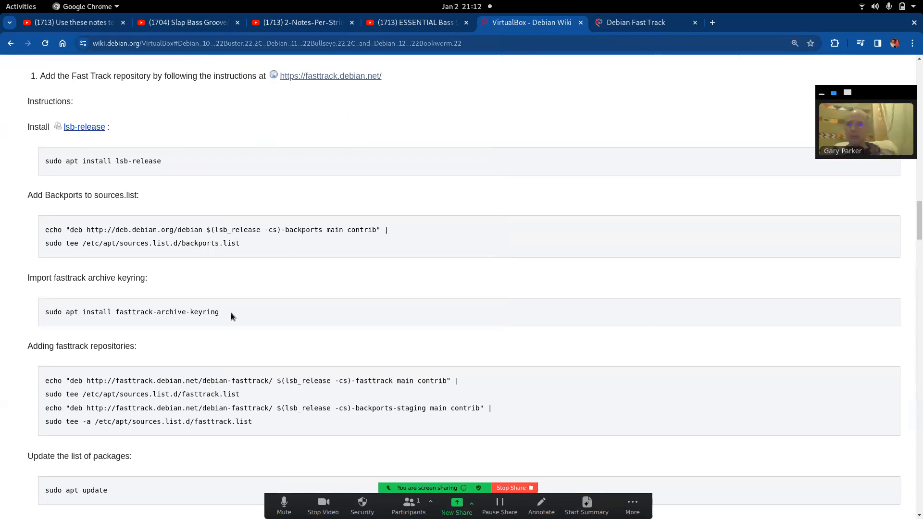
double_click(200, 313)
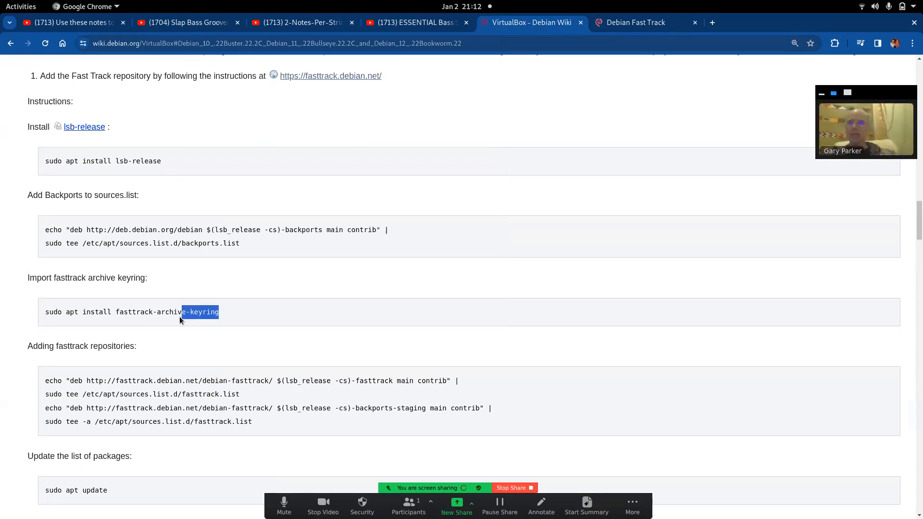
triple_click(132, 312)
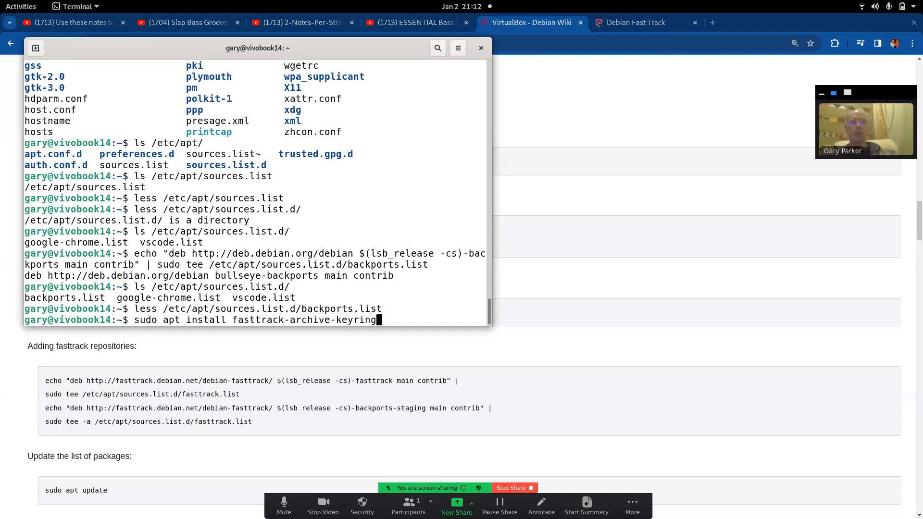
Run 'sudo apt install fasttrack-archive-keyring' to install the Fast Track keyring
key(Return)
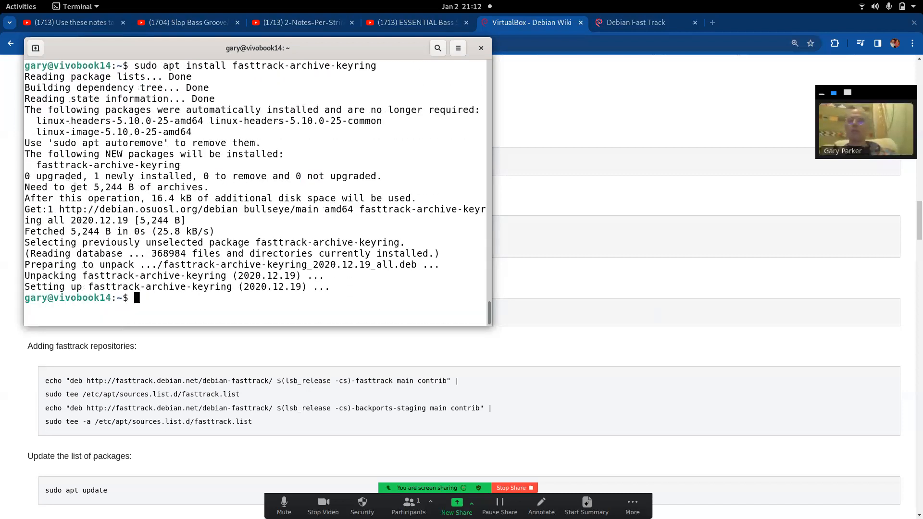
mouse_move(245, 399)
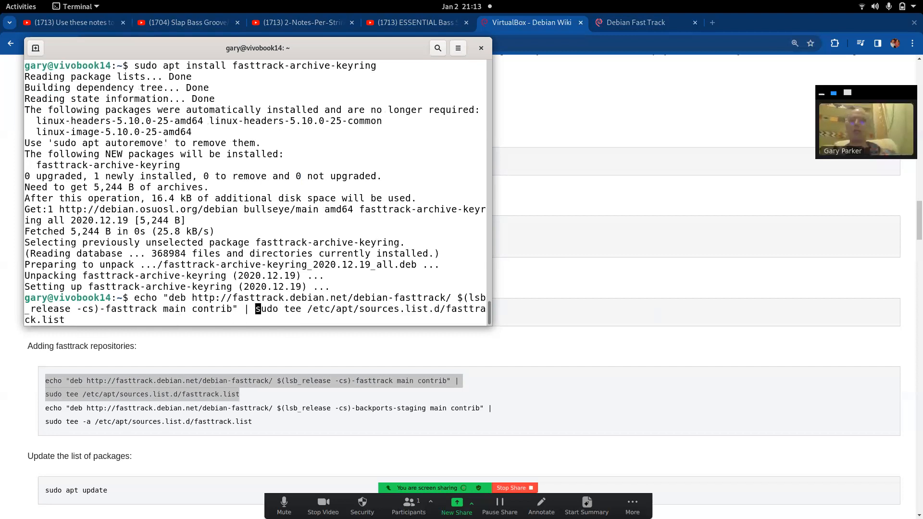
Add bullseye-fasttrack and bullseye-backports-staging lines to fasttrack.list, then inspect sources.list.d
key(Return)
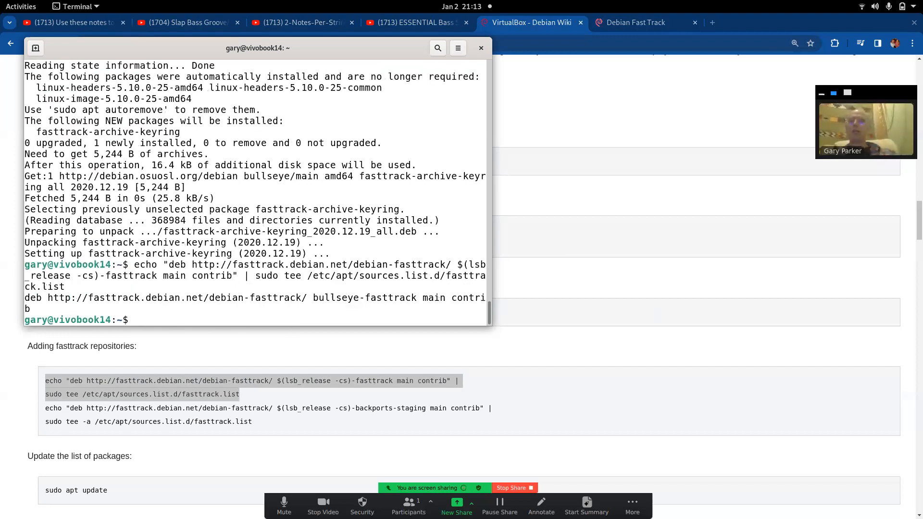
click(481, 48)
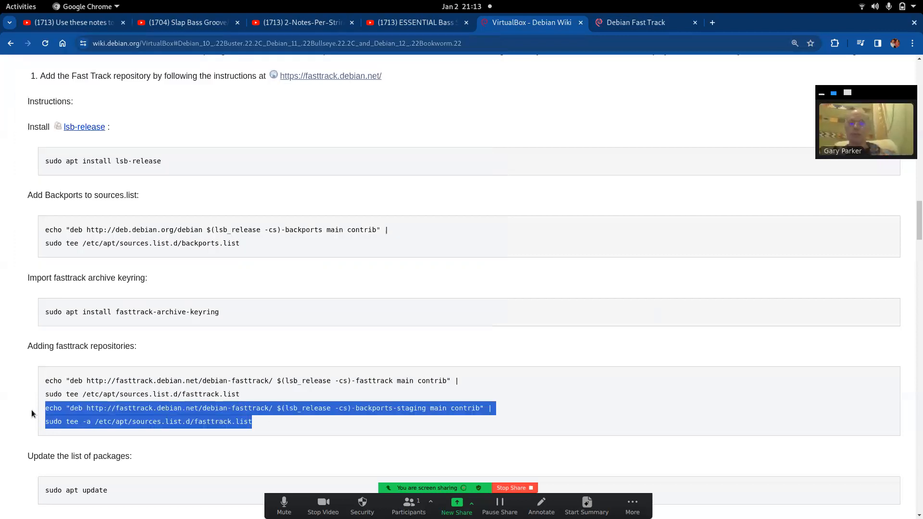
click(21, 6)
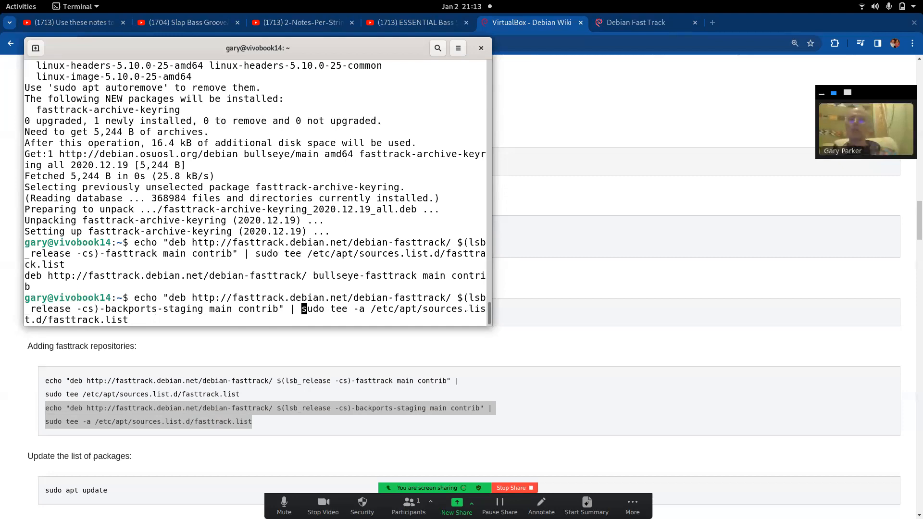
key(Return)
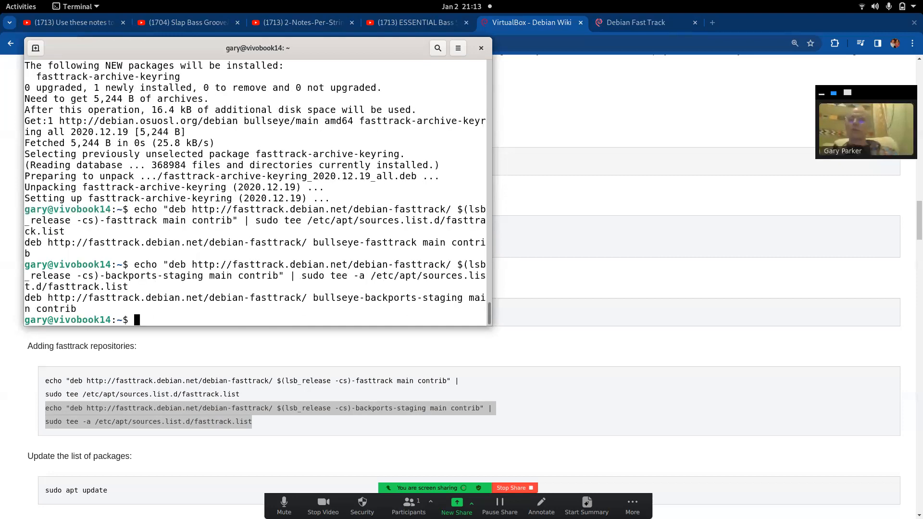
mouse_move(302, 264)
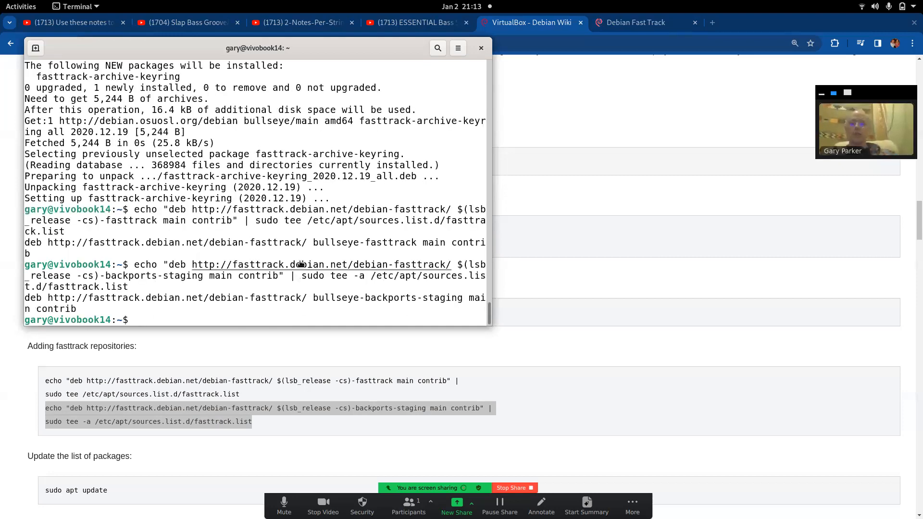
text(less /etc/apt/sources.list.d/backports.list)
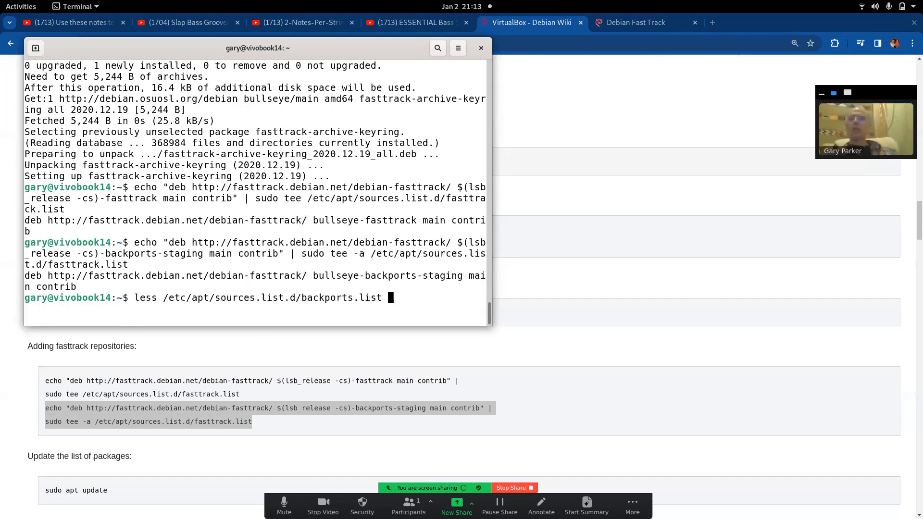
text(ls /etc/apt/sources.list.d/)
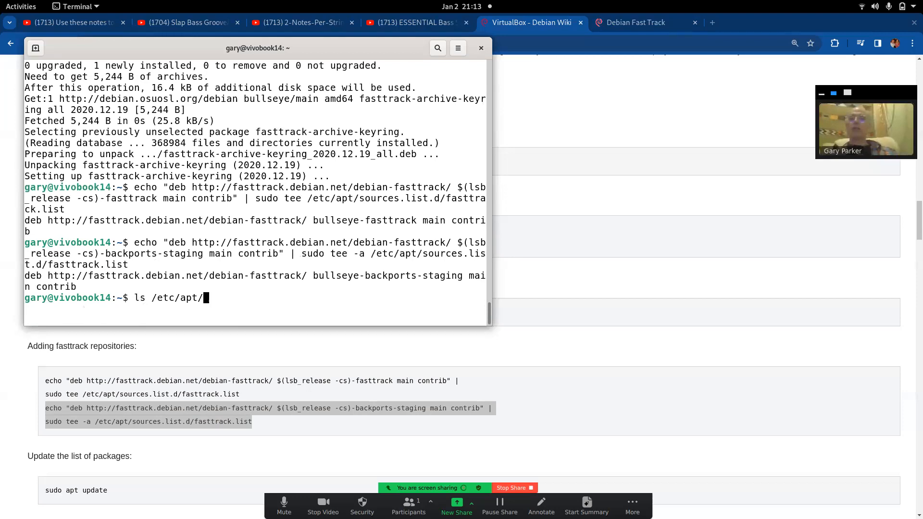
Run sudo apt update to fetch the bullseye-fasttrack and backports-staging package indexes
text(sudo apt update)
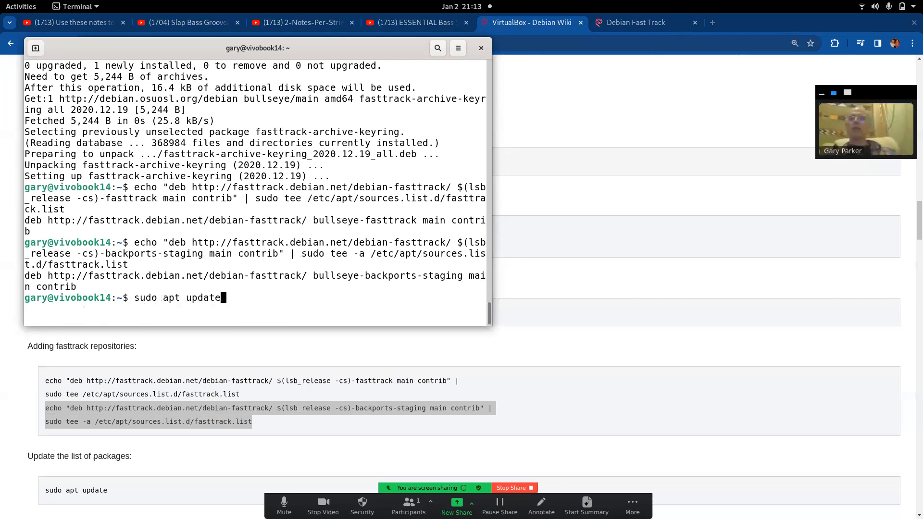
key(Return)
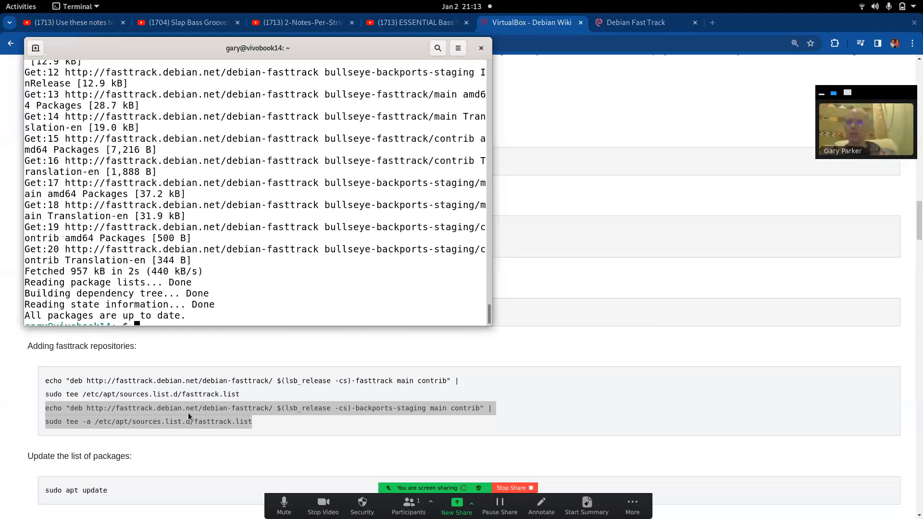
scroll(down, 3)
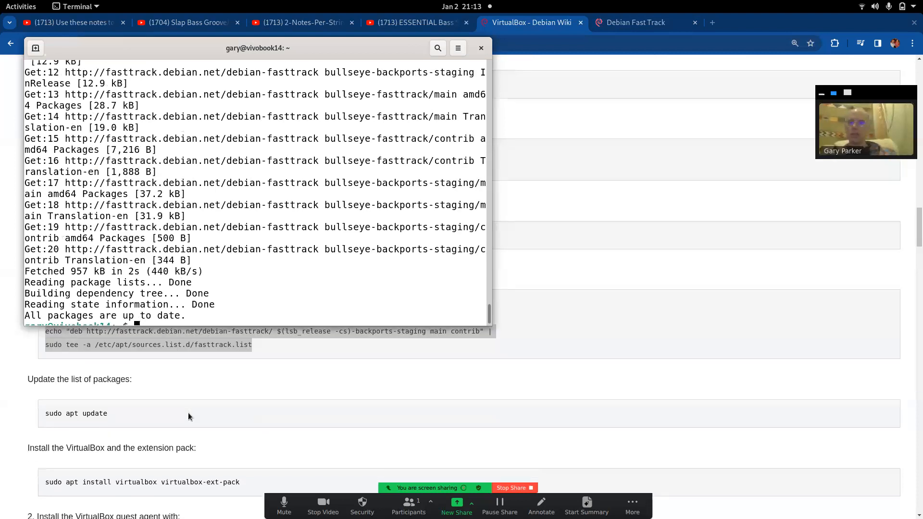
scroll(down, 3)
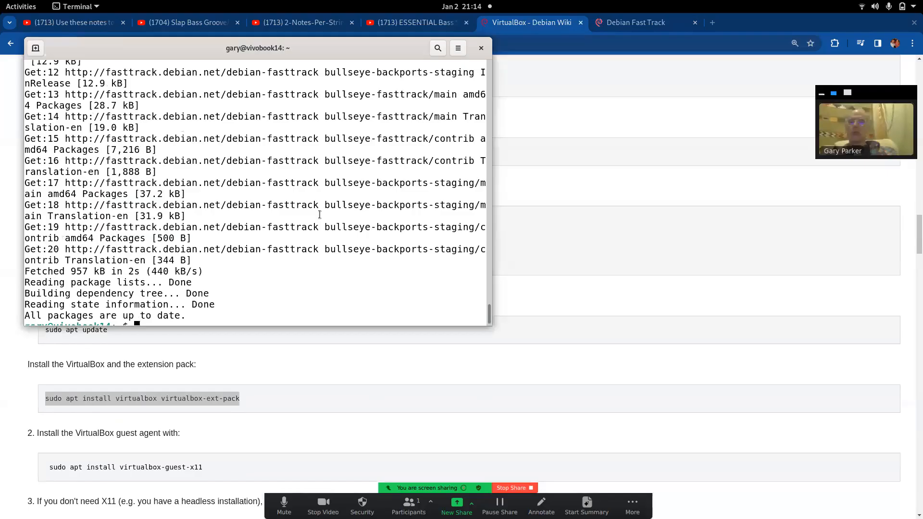
scroll(down, 3)
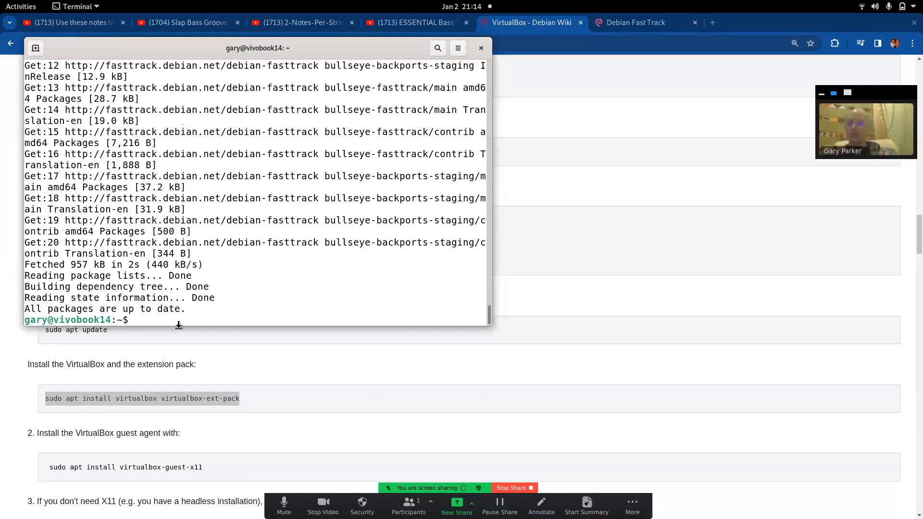
Run sudo apt install virtualbox virtualbox-ext-pack to preview the seven new packages
text(sudo apt install virtualbox virtualbox-ext-pack)
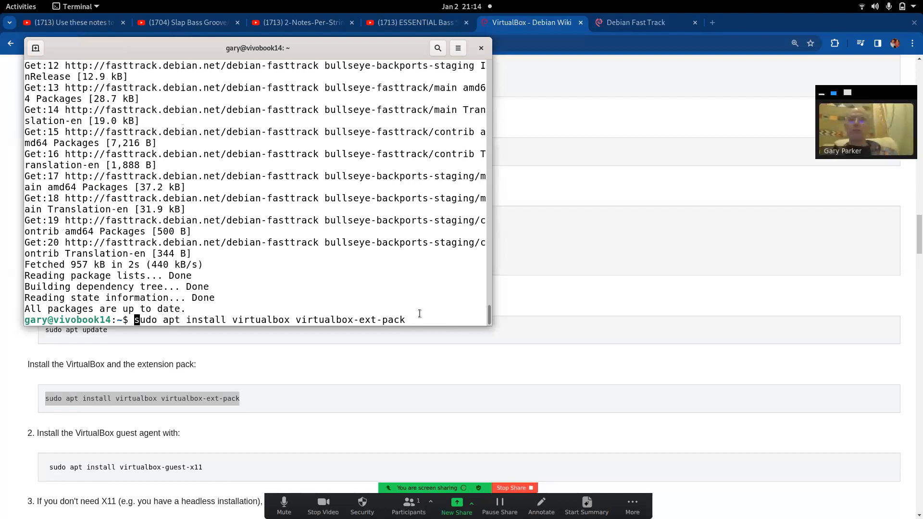
key(Return)
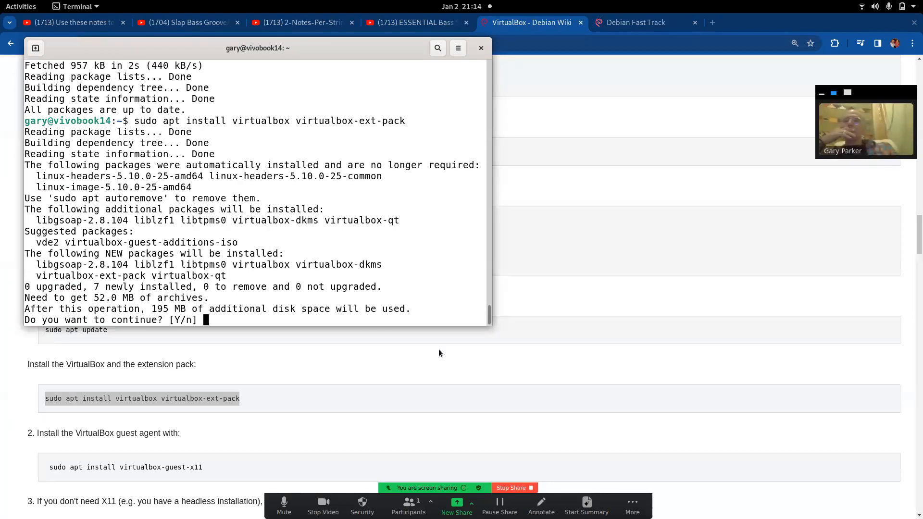
mouse_move(277, 202)
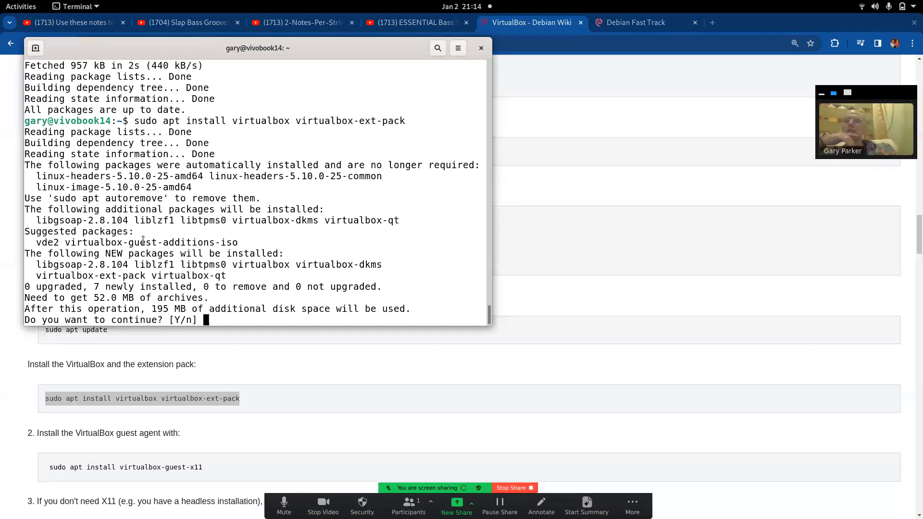
mouse_move(299, 270)
text(n)
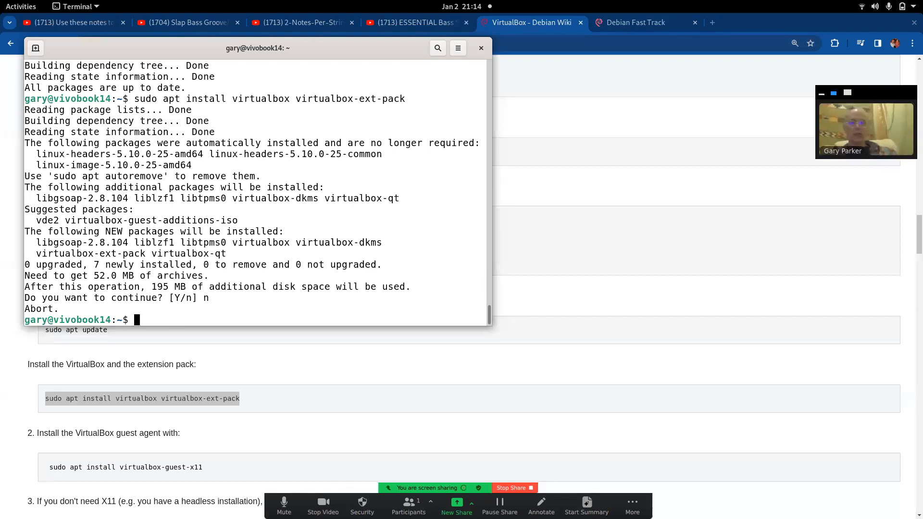
Run apt show vde2 and scroll through the Virtual Distributed Ethernet package description
text(apt show)
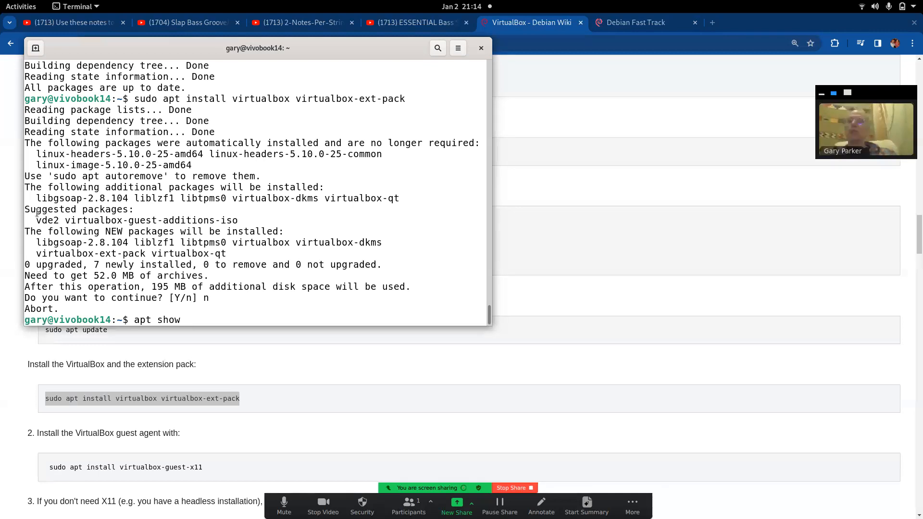
double_click(47, 220)
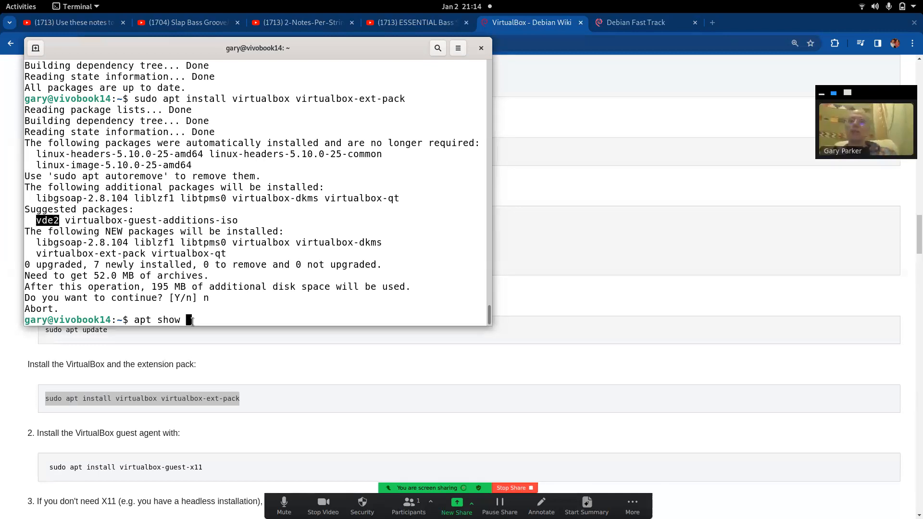
right_click(188, 320)
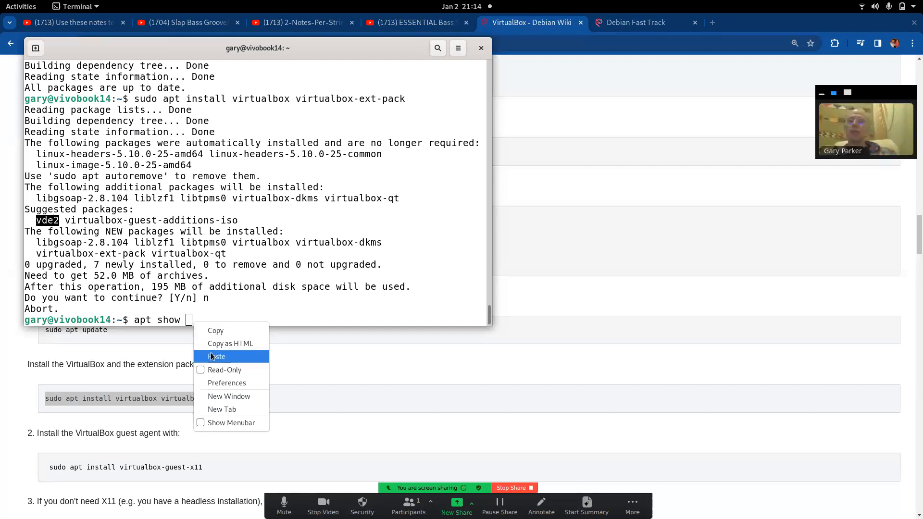
click(217, 356)
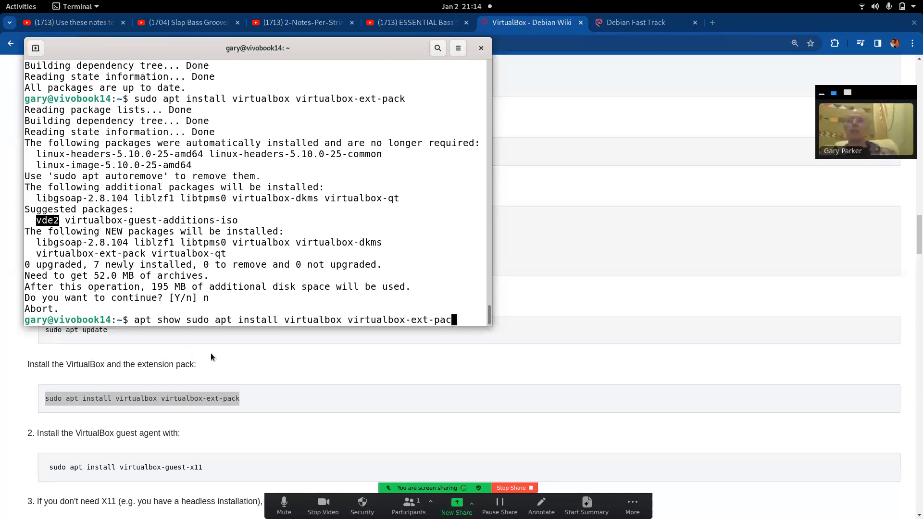
key(BackSpace)
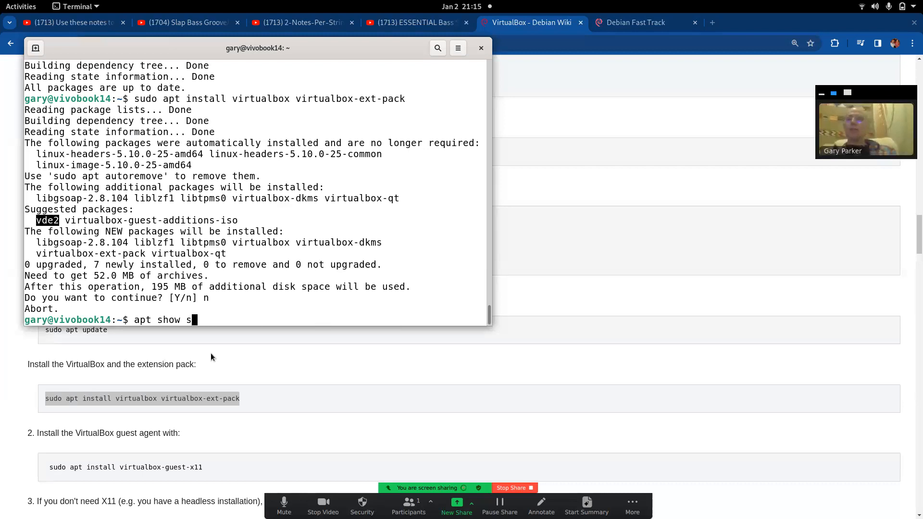
text(vd)
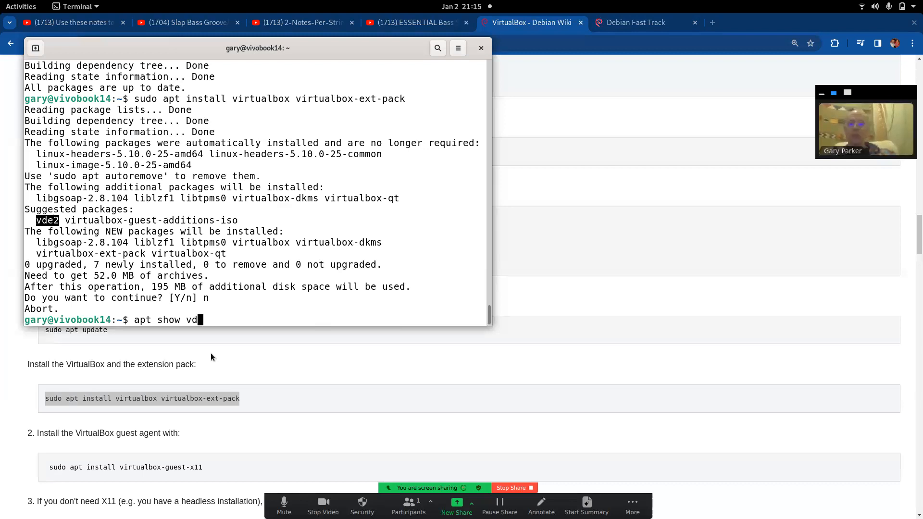
text(e2)
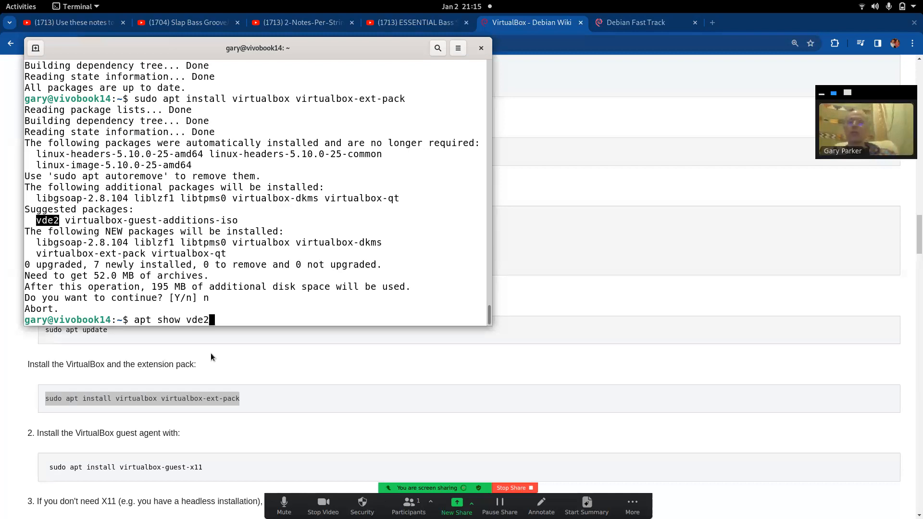
key(Return)
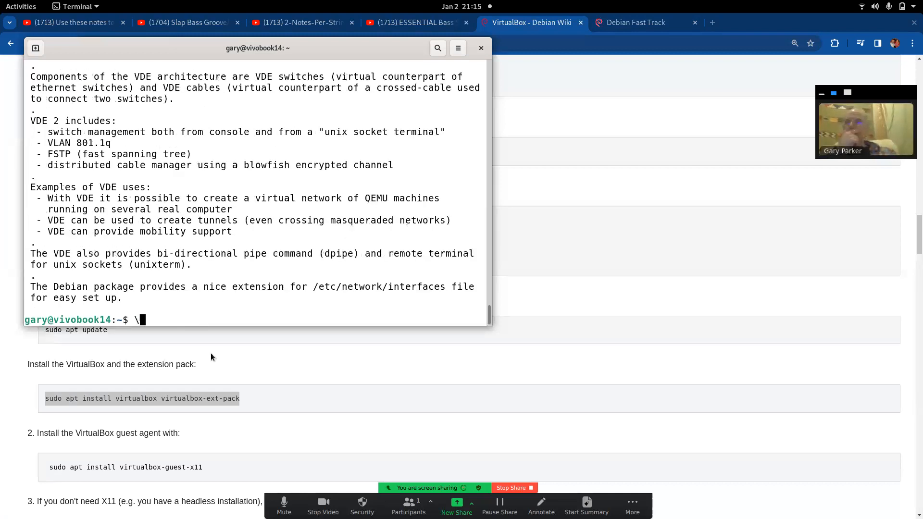
key(Backspace)
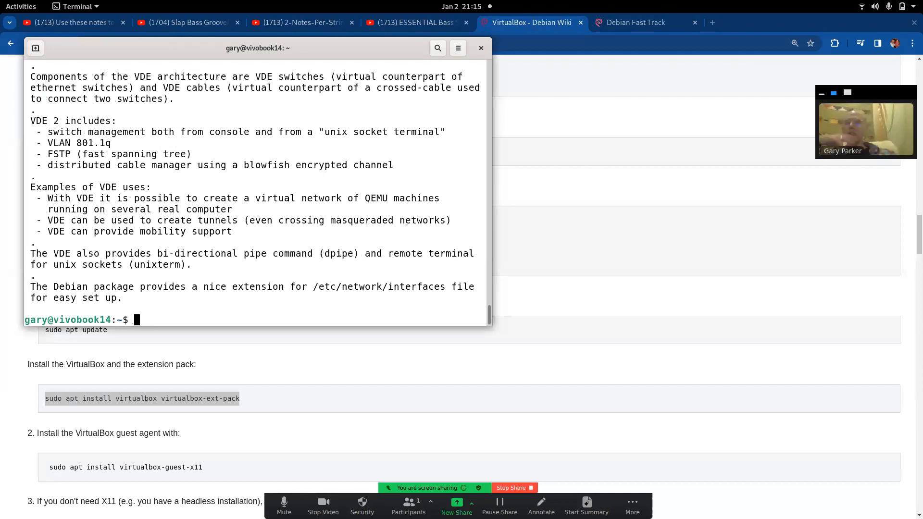
scroll(up, 3)
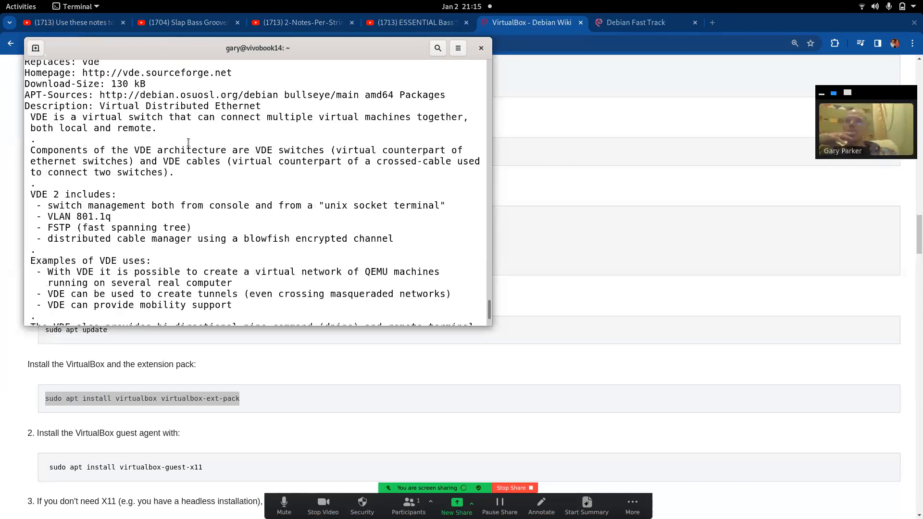
scroll(up, 3)
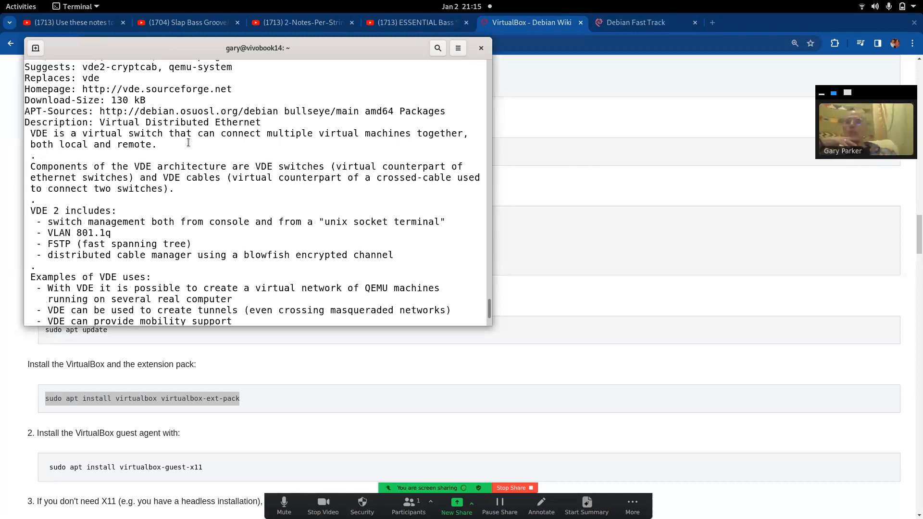
mouse_move(209, 184)
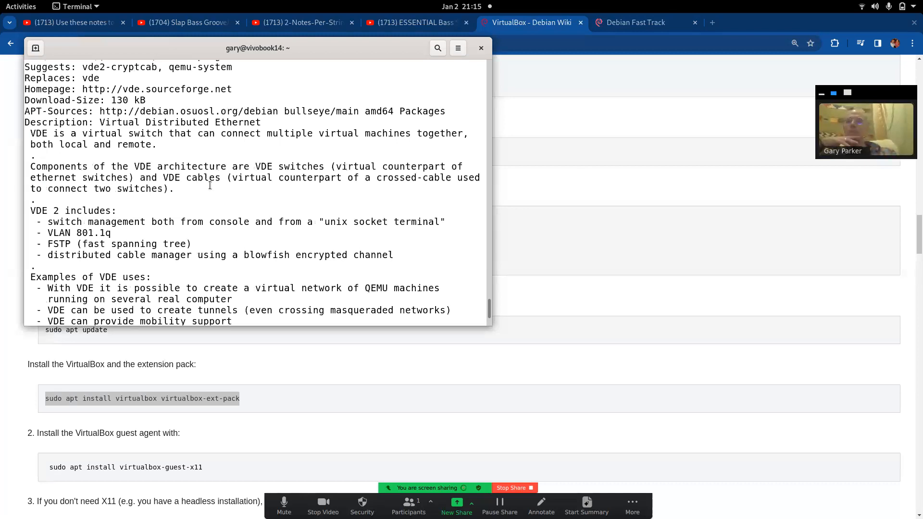
scroll(down, 3)
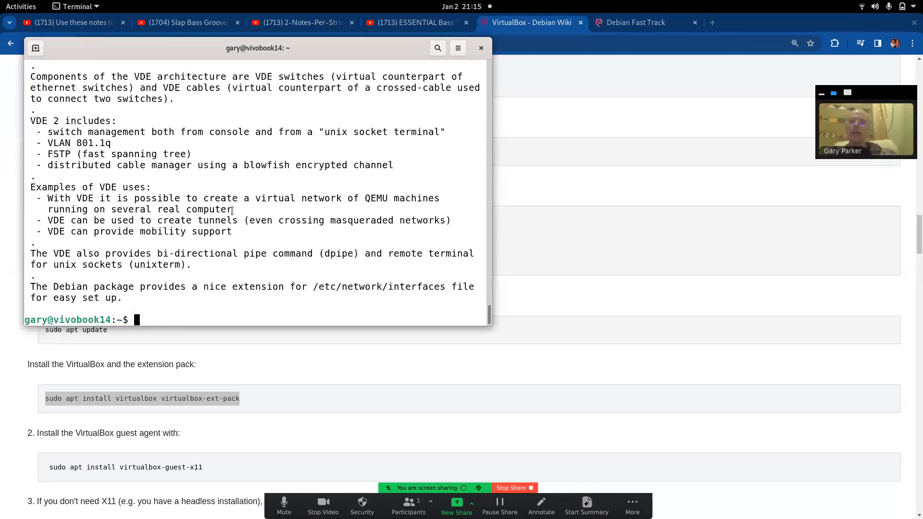
Run sudo apt install virtualbox virtualbox-ext-pack vde2 and answer y to continue
text(sudo apt install virtualbox virtualbox-ext-pack)
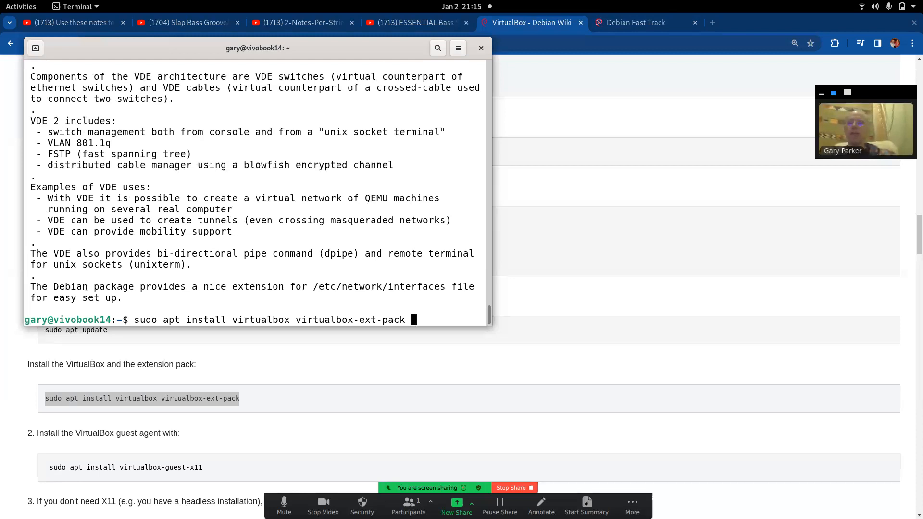
text(vd)
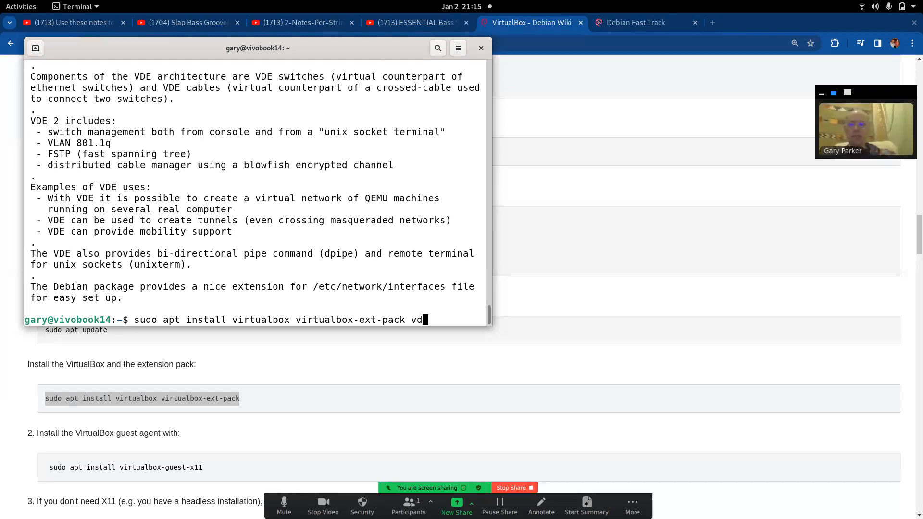
text(e2)
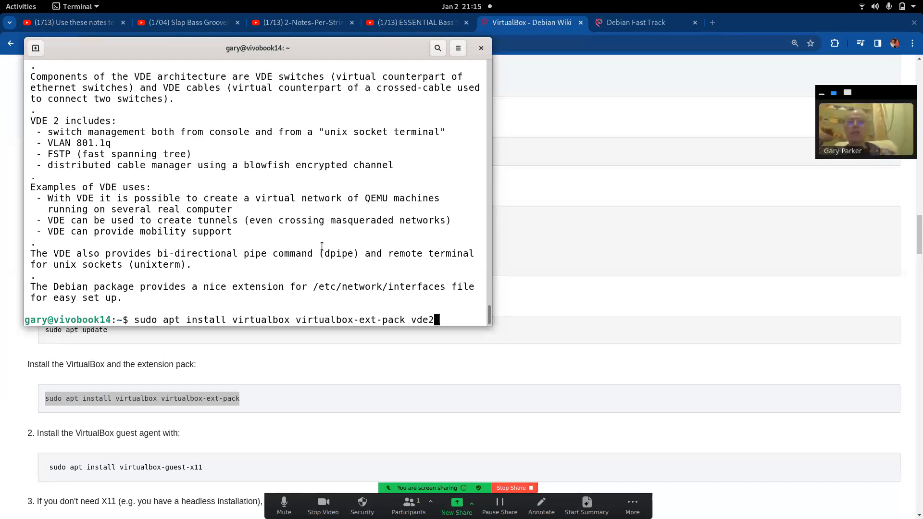
key(Return)
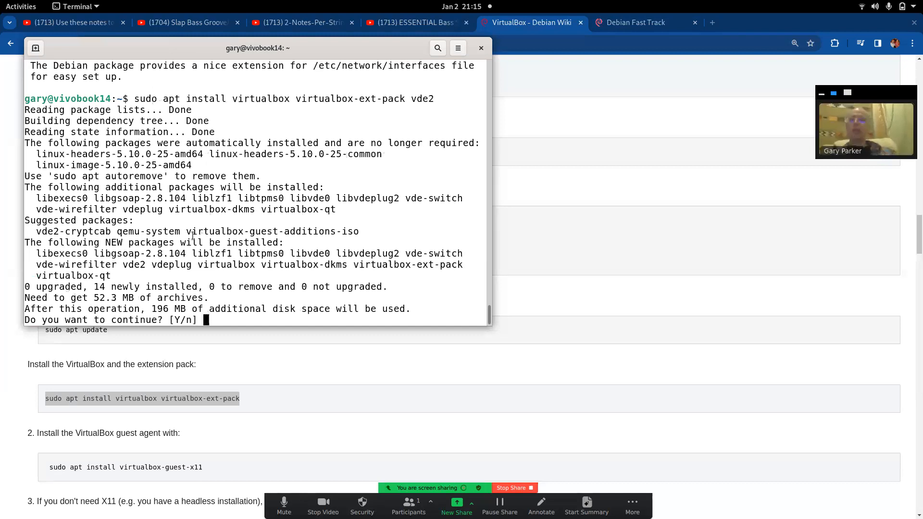
text(y)
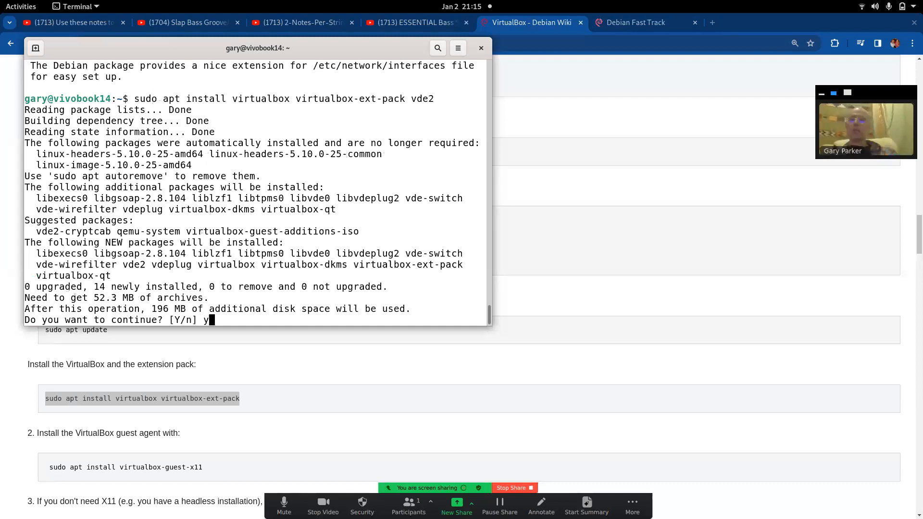
key(Return)
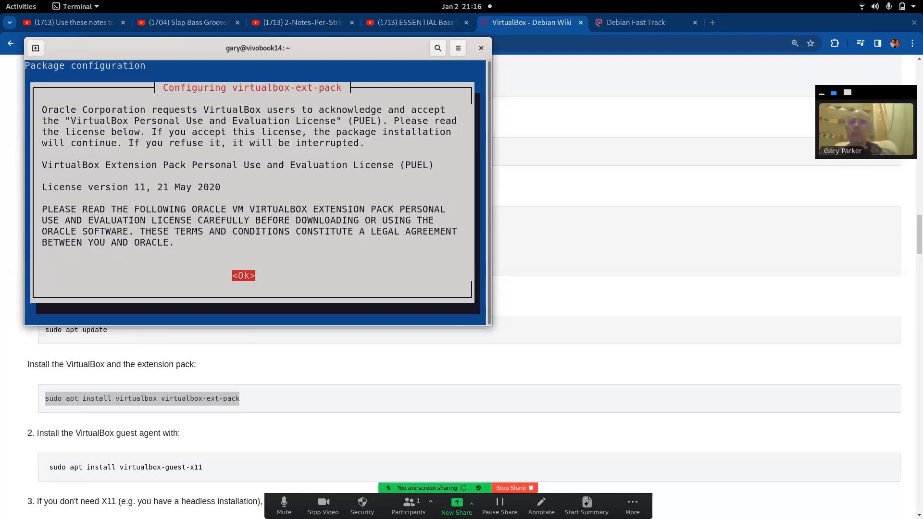
Accept the VirtualBox extension pack PUEL licence so the installation completes
click(244, 276)
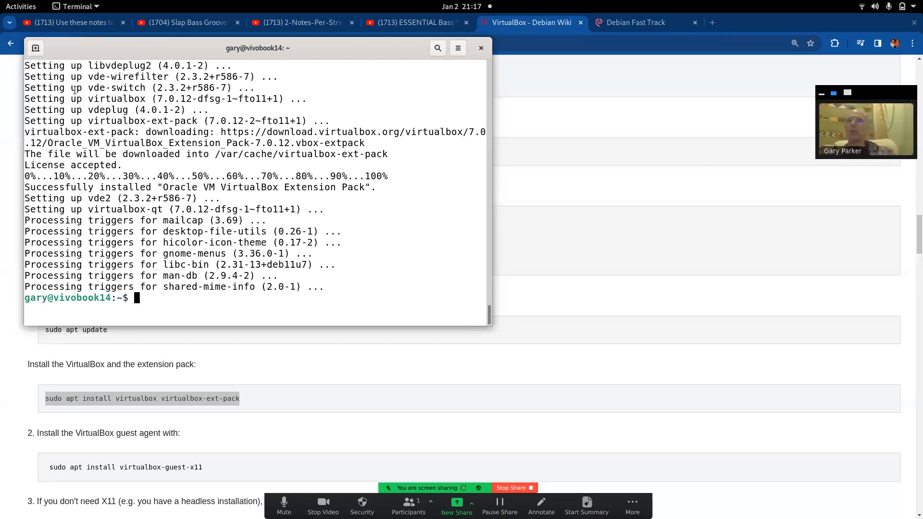
Search Activities for 'vir' to launch Oracle VM VirtualBox Manager
click(21, 6)
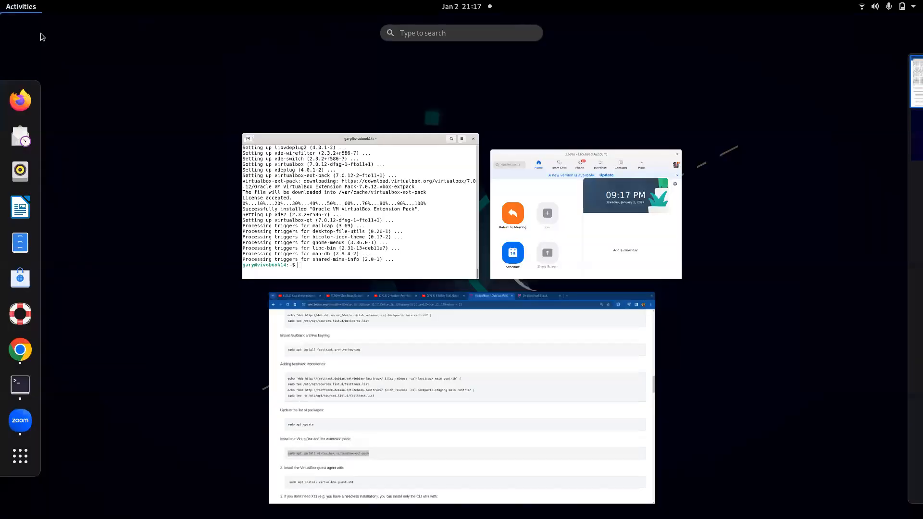
mouse_move(157, 161)
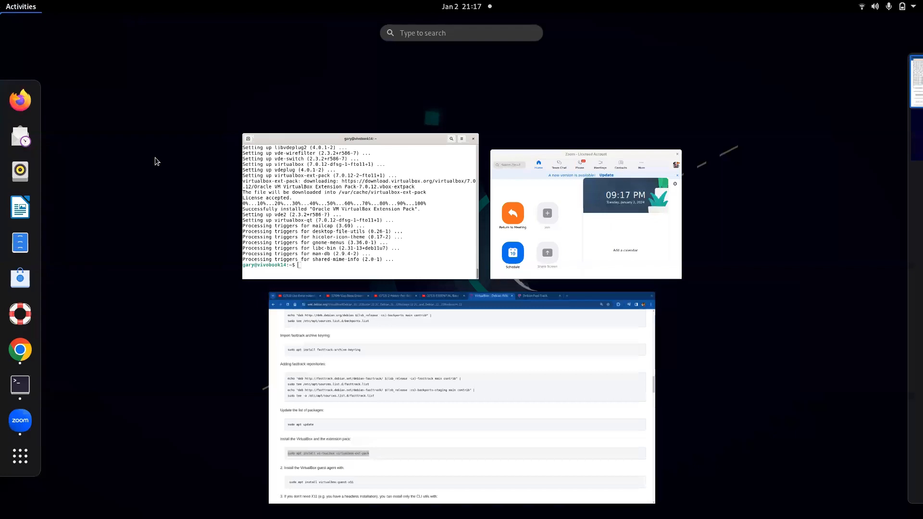
mouse_move(9, 6)
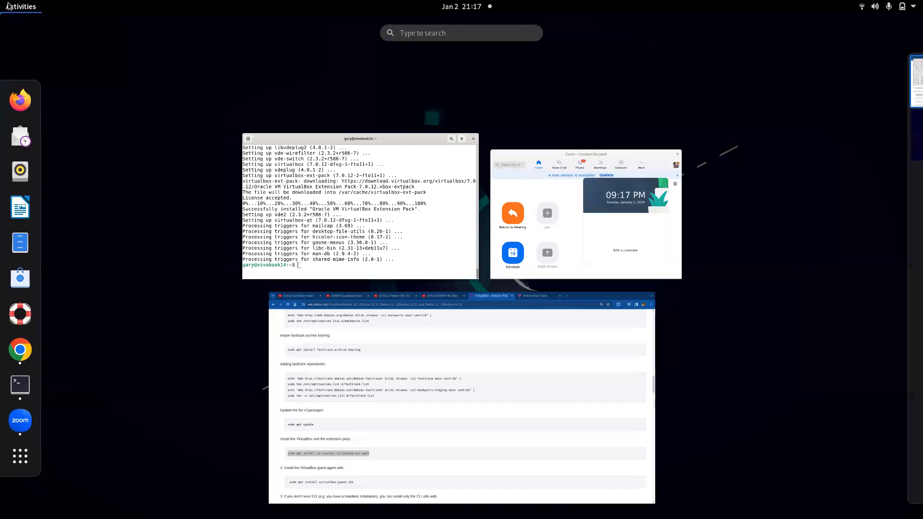
mouse_move(486, 195)
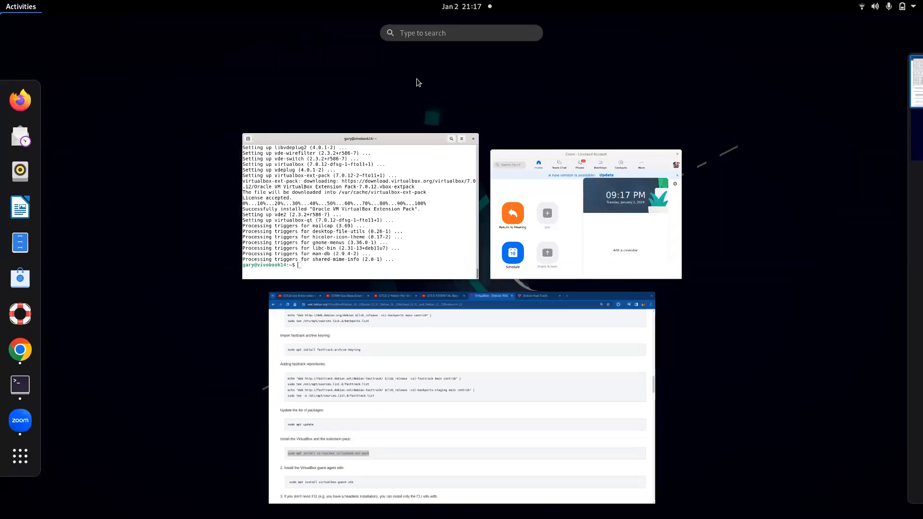
text(vir)
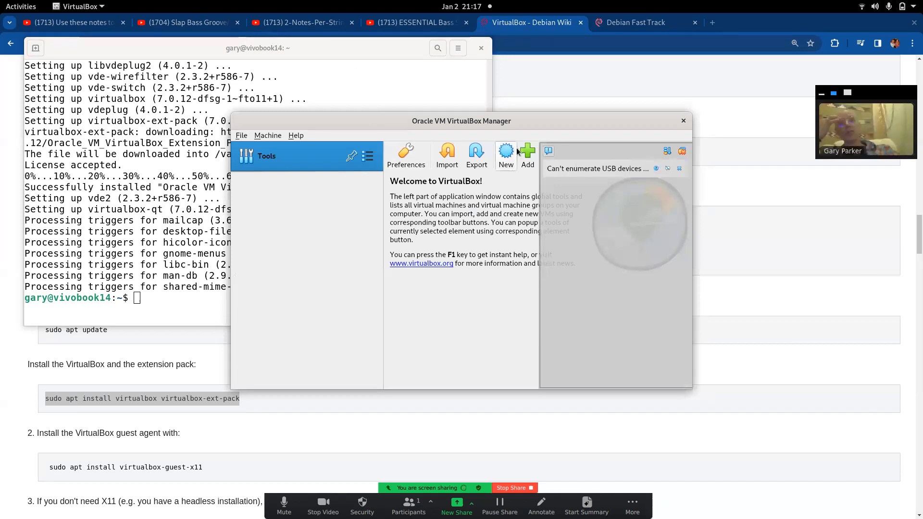
mouse_move(506, 150)
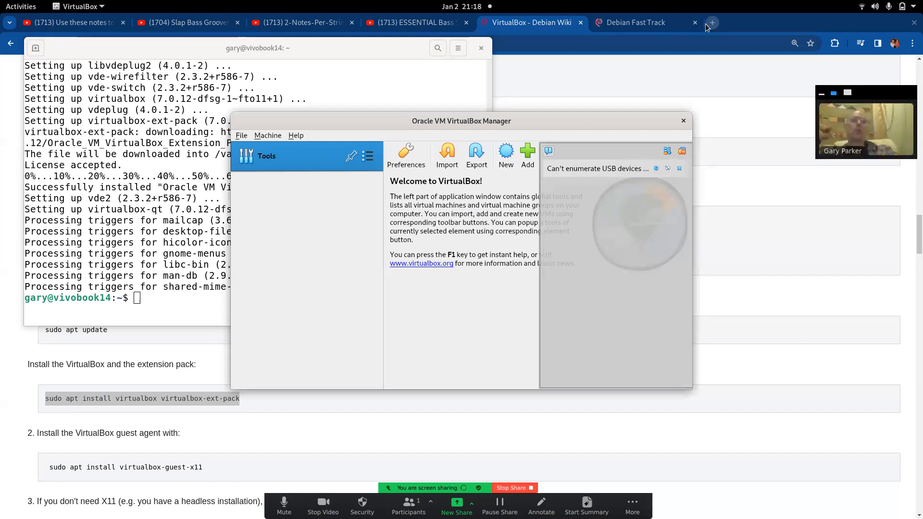
Open a new Chrome tab and search Google for 'rocky linux'
click(711, 23)
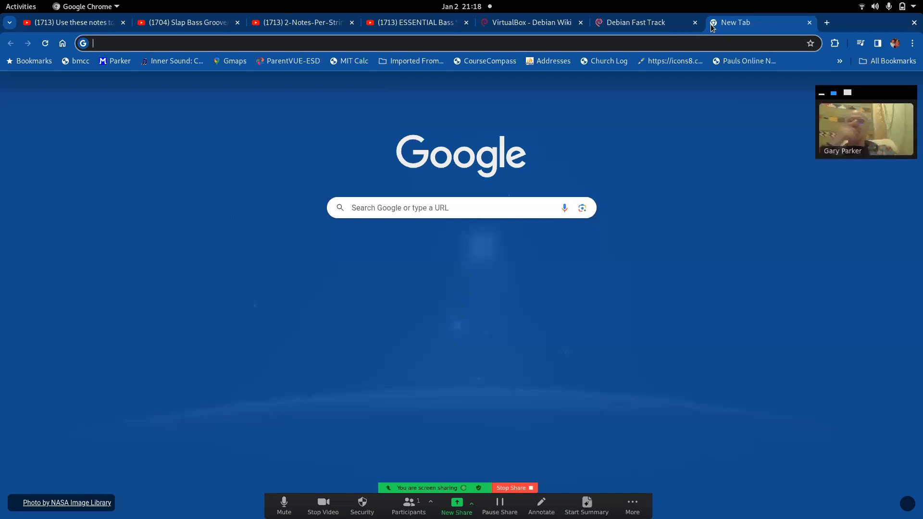
text(ro)
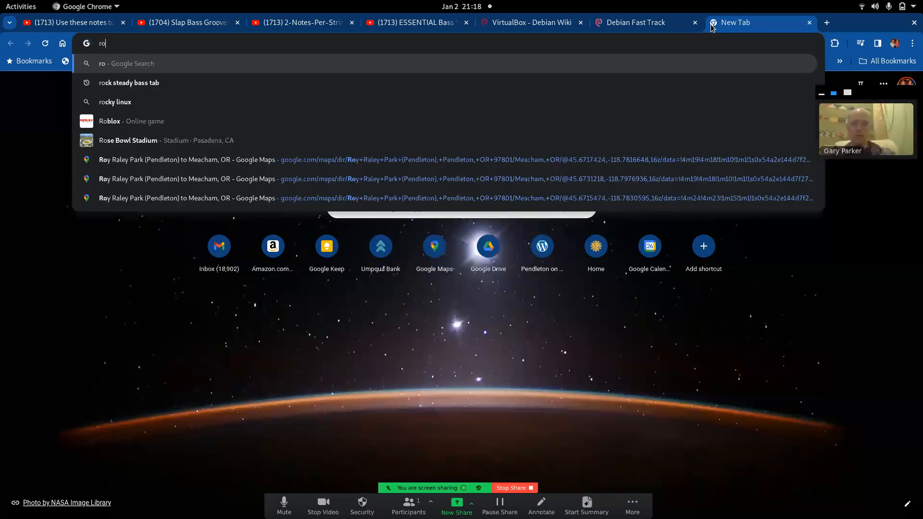
text(cky)
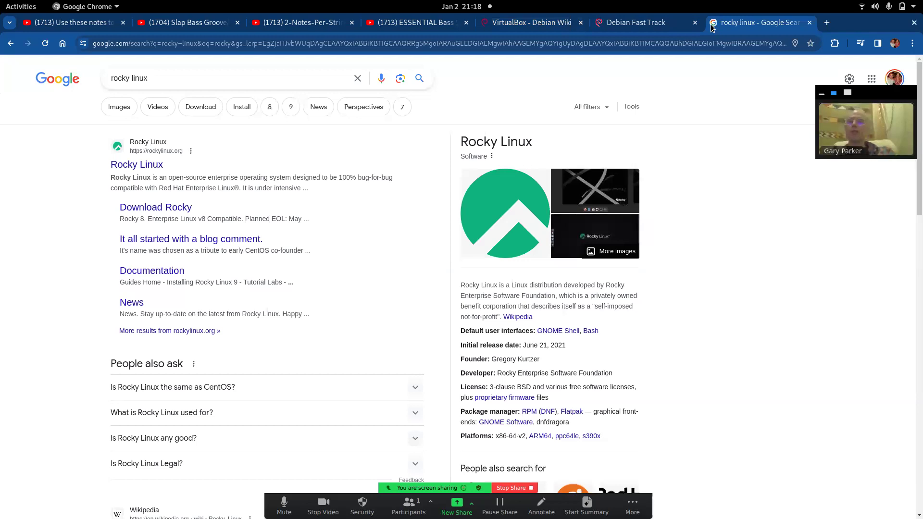
mouse_move(333, 129)
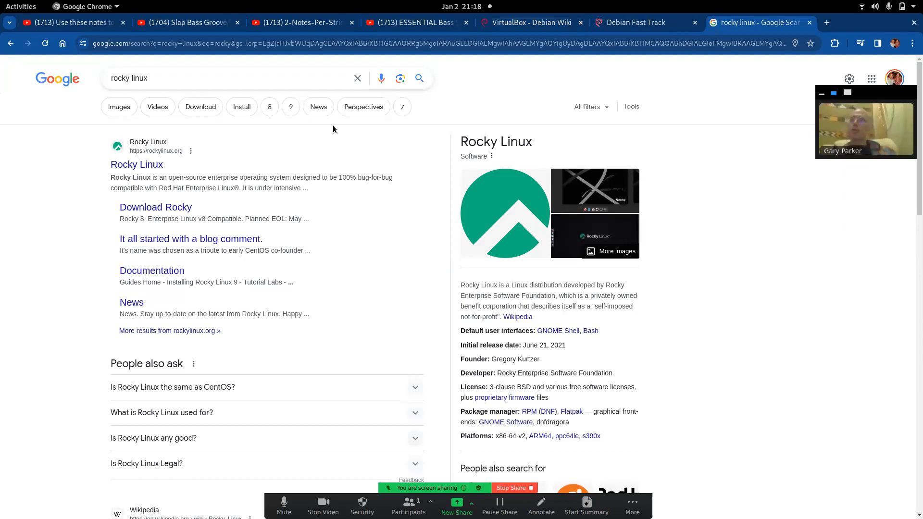
mouse_move(273, 216)
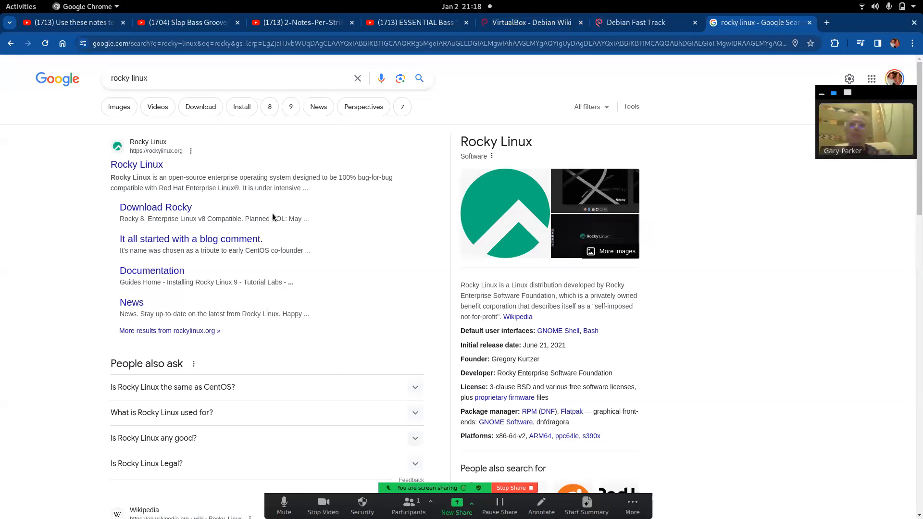
mouse_move(207, 196)
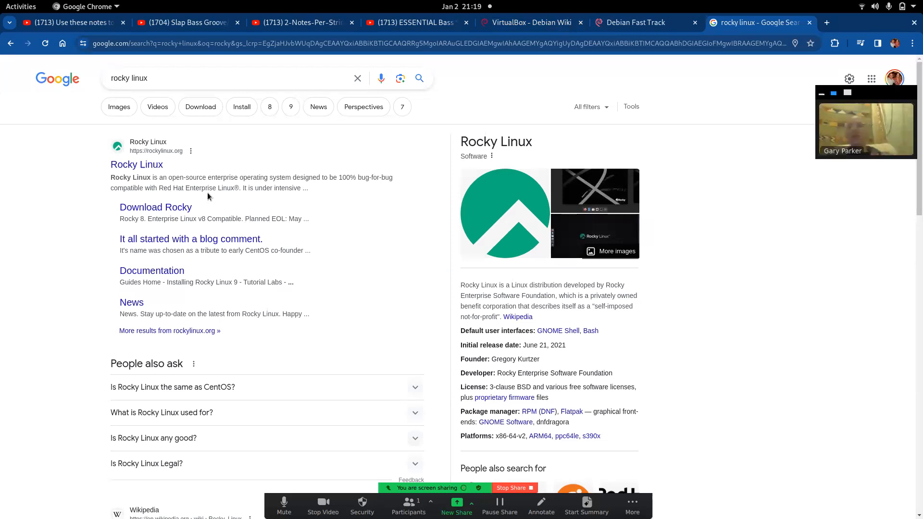
mouse_move(136, 165)
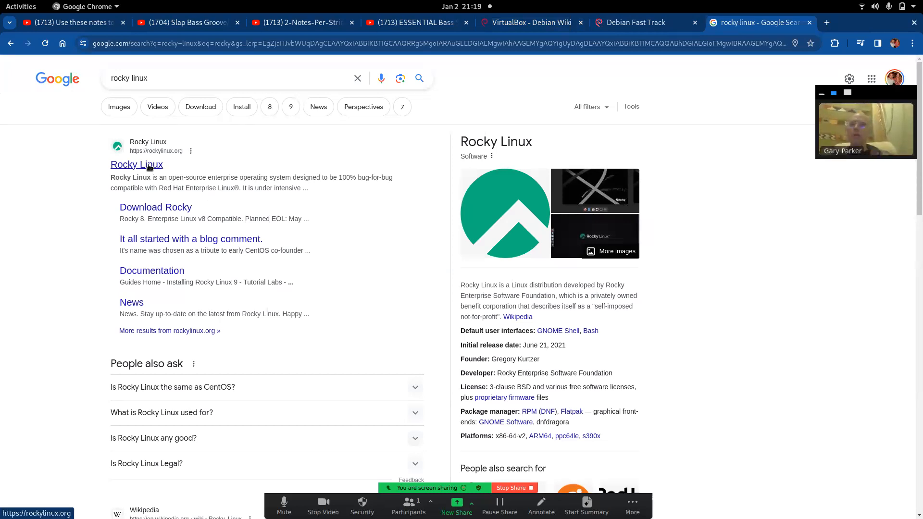
Save Rocky-9.3-x86_64-dvd.iso from the Rocky Linux download page into Documents/CS140
click(136, 165)
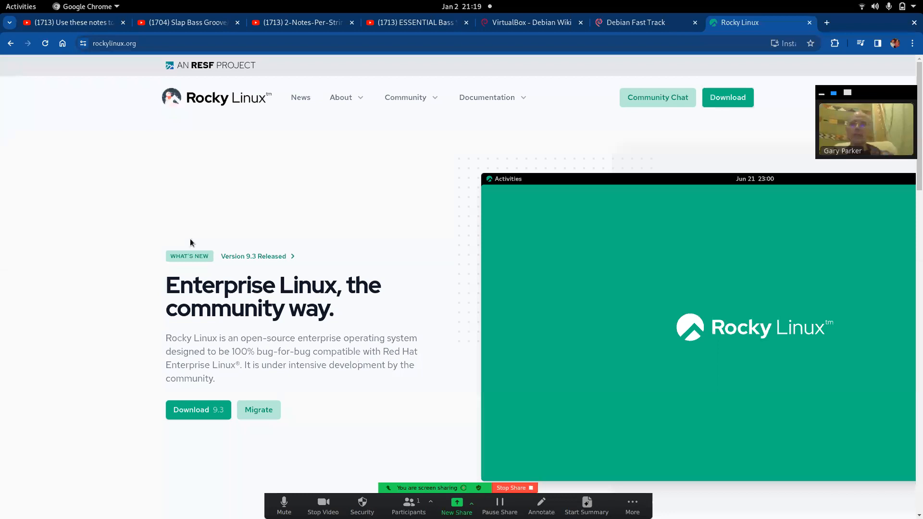
click(727, 97)
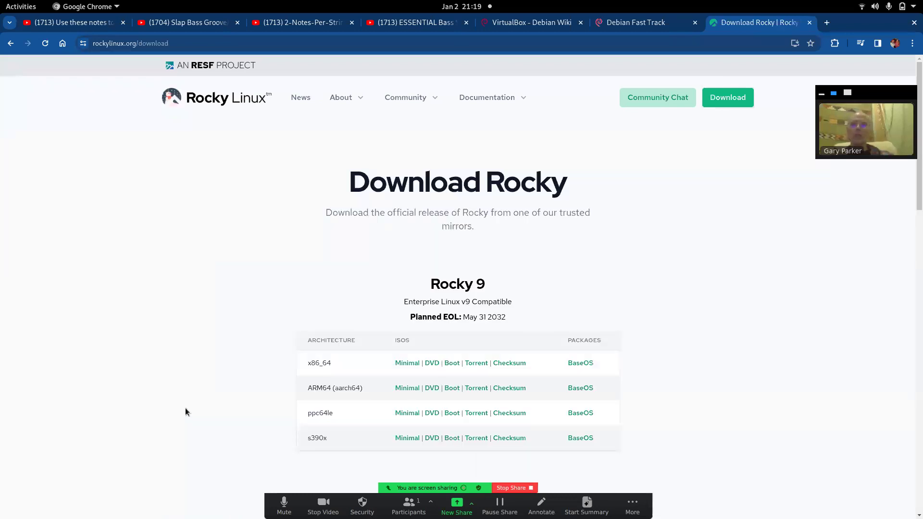
mouse_move(325, 367)
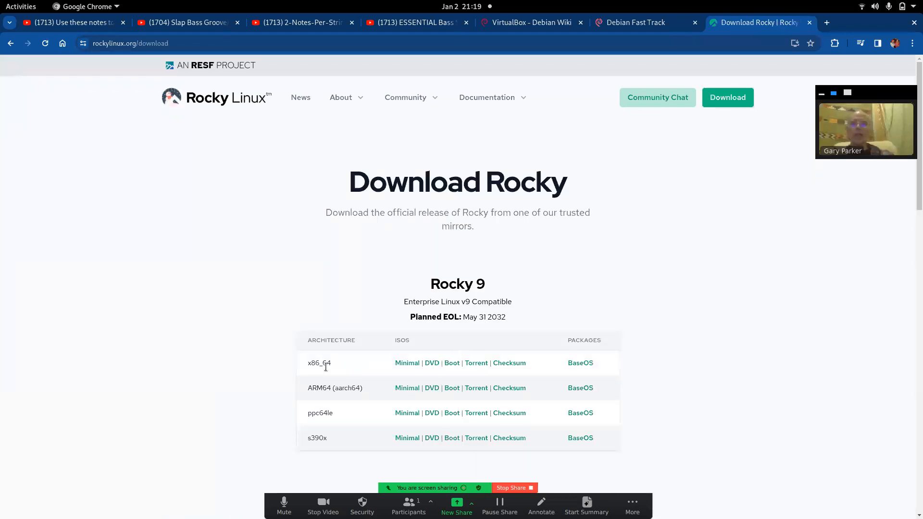
mouse_move(432, 363)
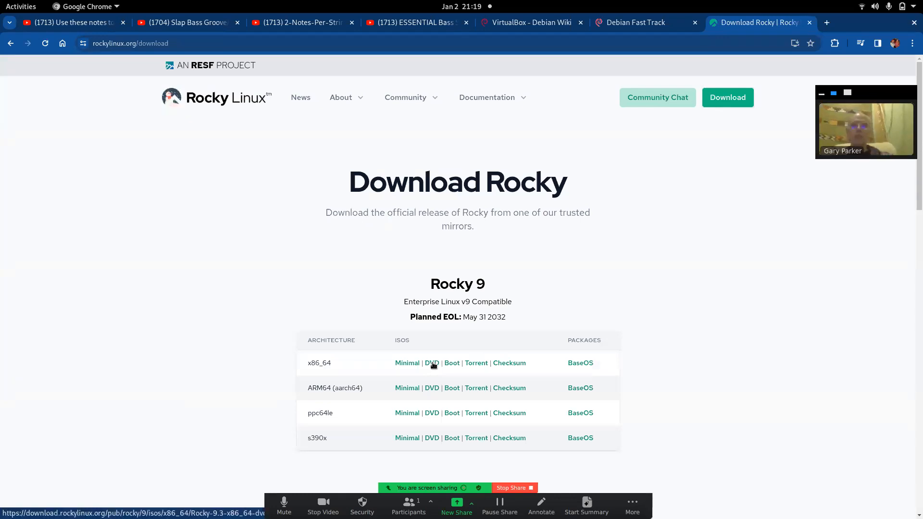
click(432, 363)
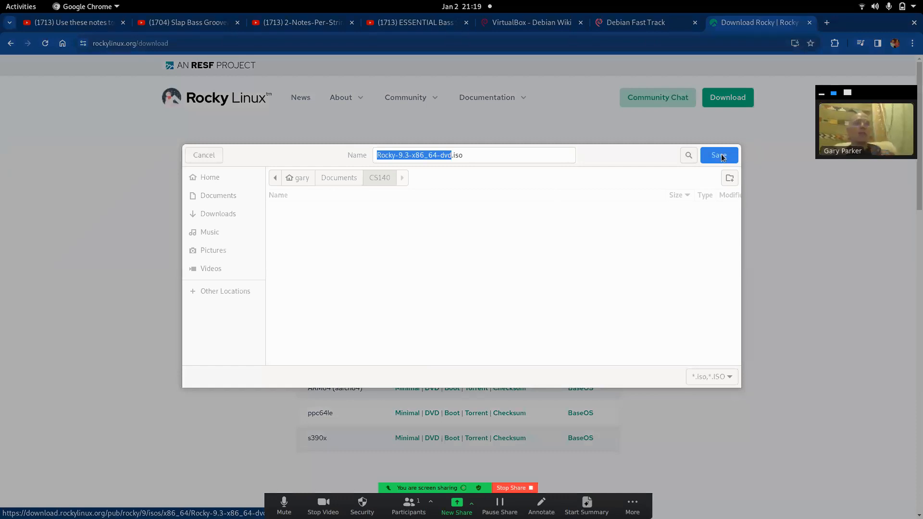
click(718, 155)
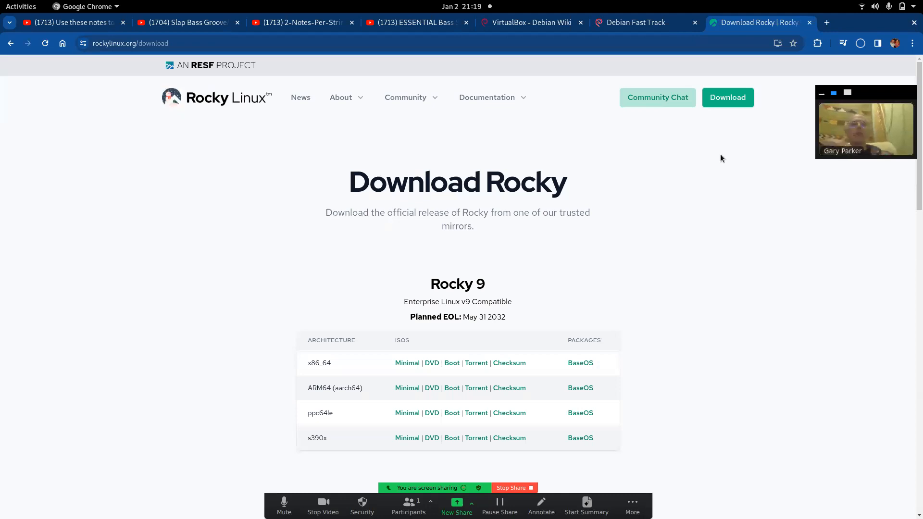
click(21, 6)
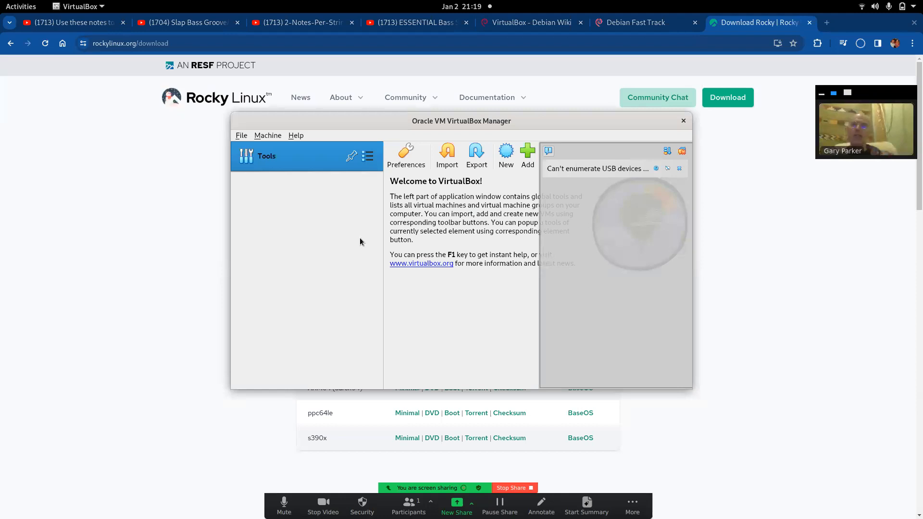
mouse_move(359, 268)
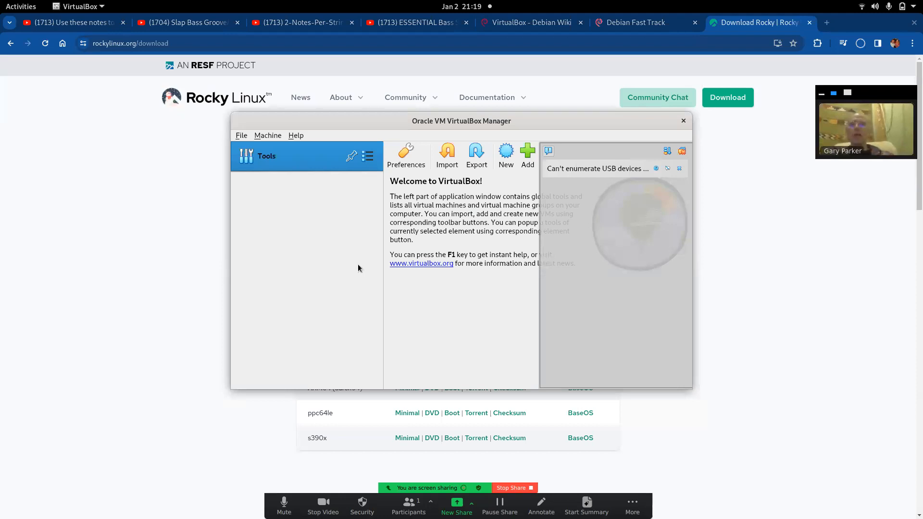
mouse_move(561, 227)
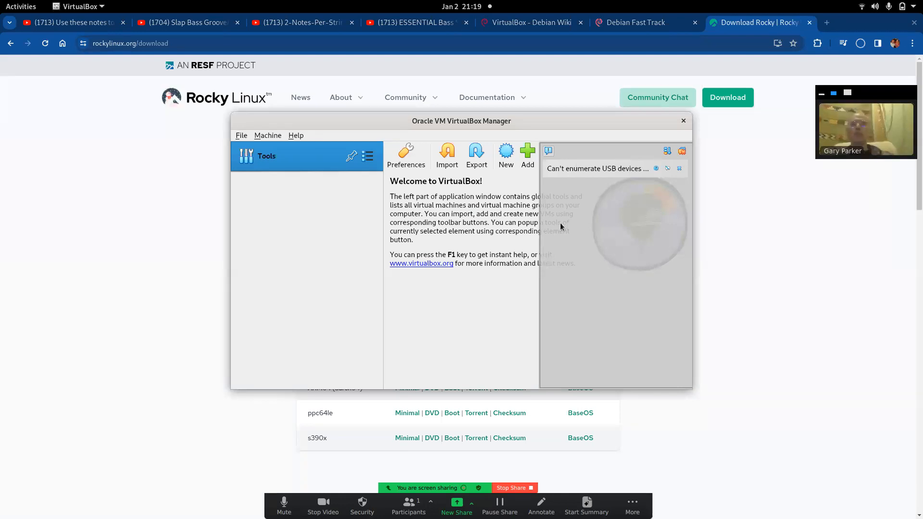
mouse_move(524, 376)
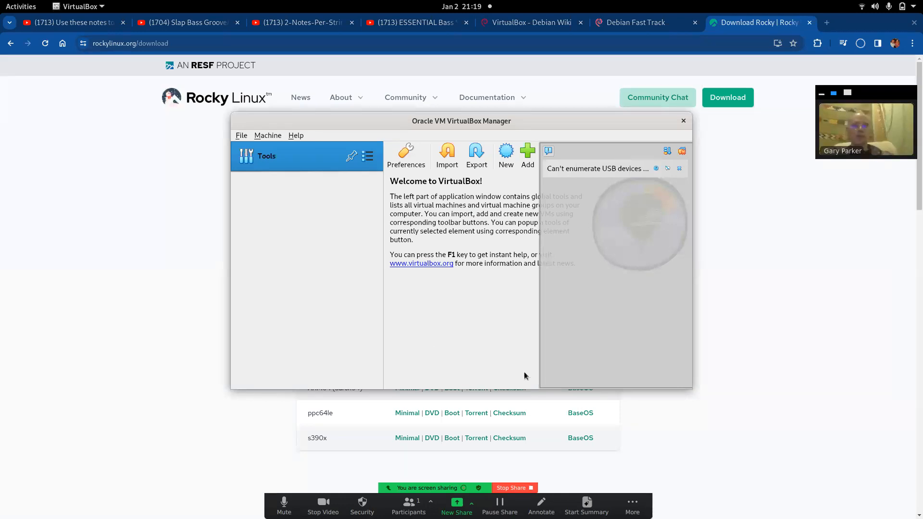
click(632, 505)
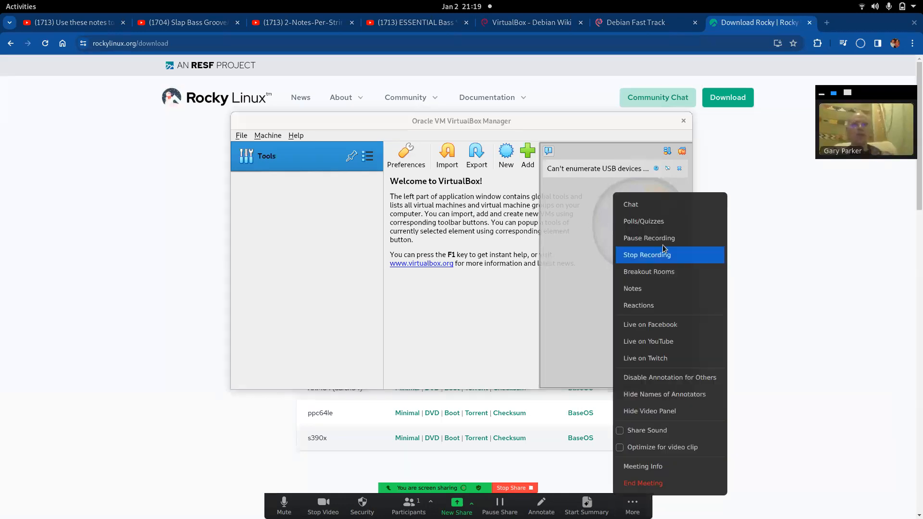